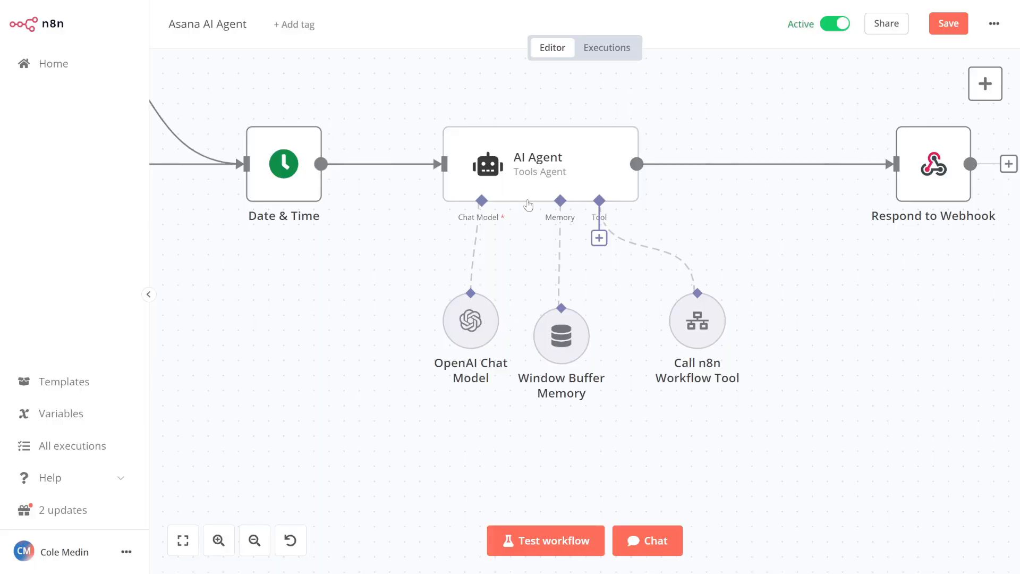
# Step: Read the Hosting n8n on DigitalOcean guide down to the Create a Droplet steps
pyautogui.doubleClick(539, 164)
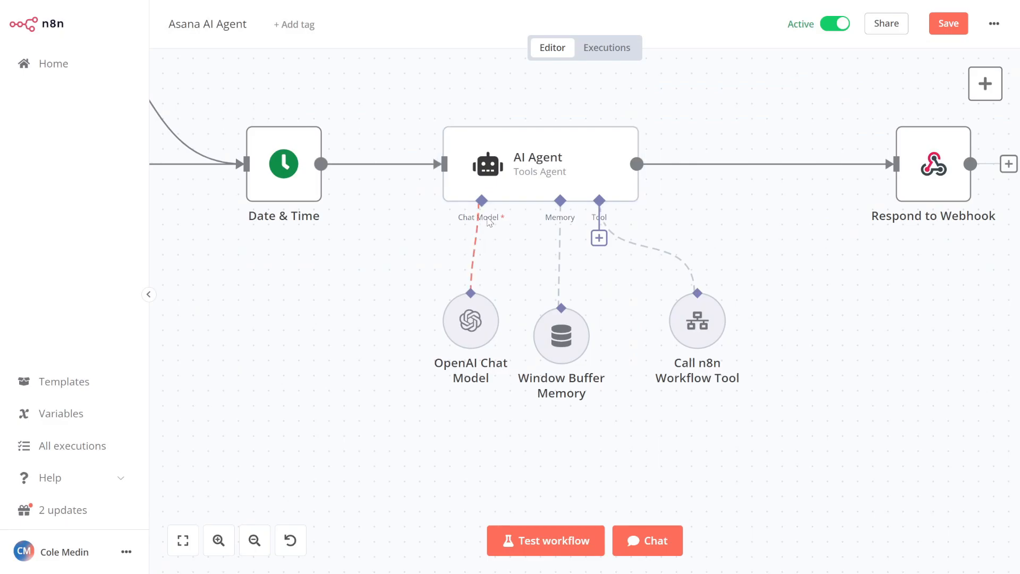
pyautogui.click(481, 201)
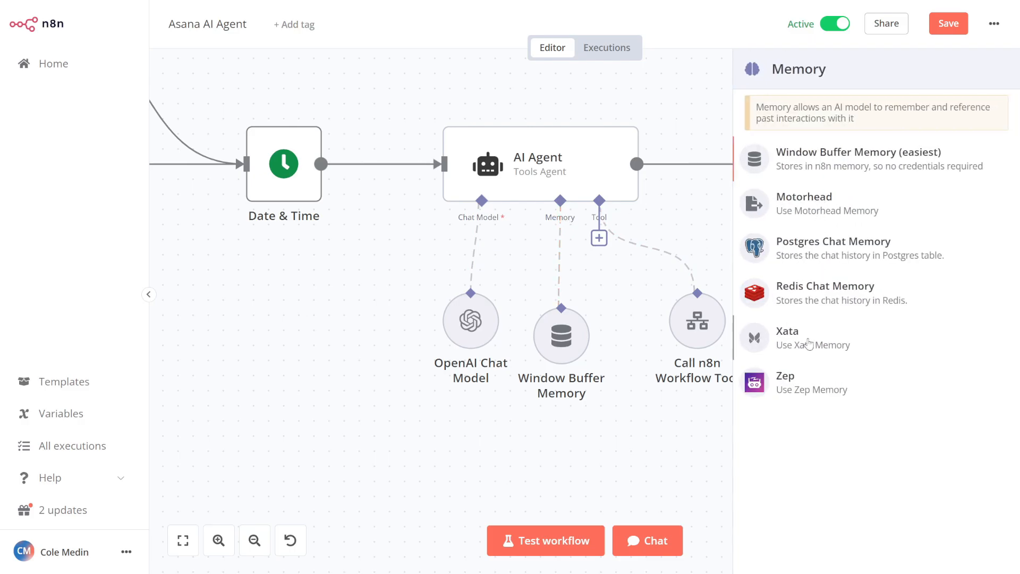
pyautogui.moveTo(599, 221)
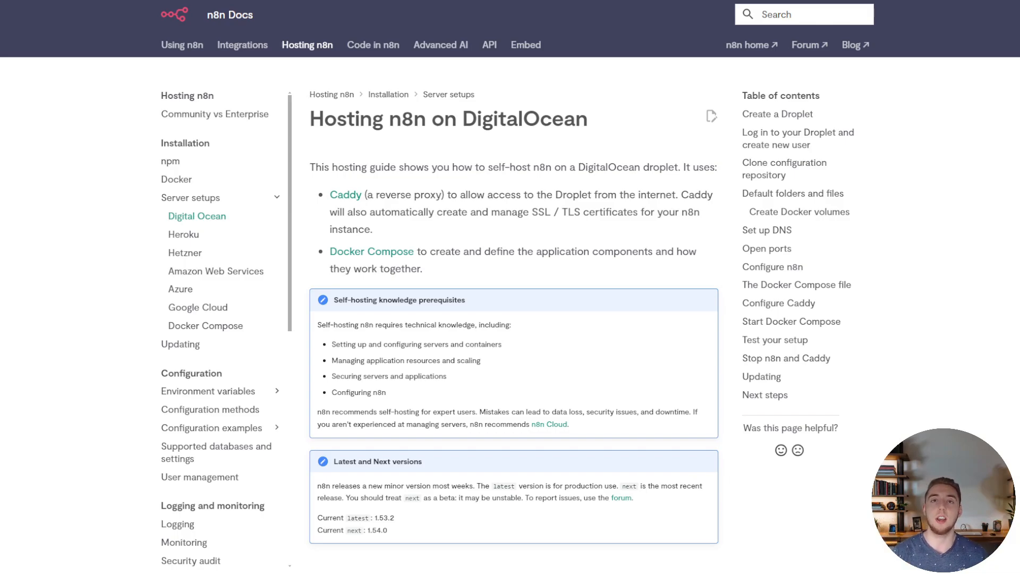
pyautogui.moveTo(3, 353)
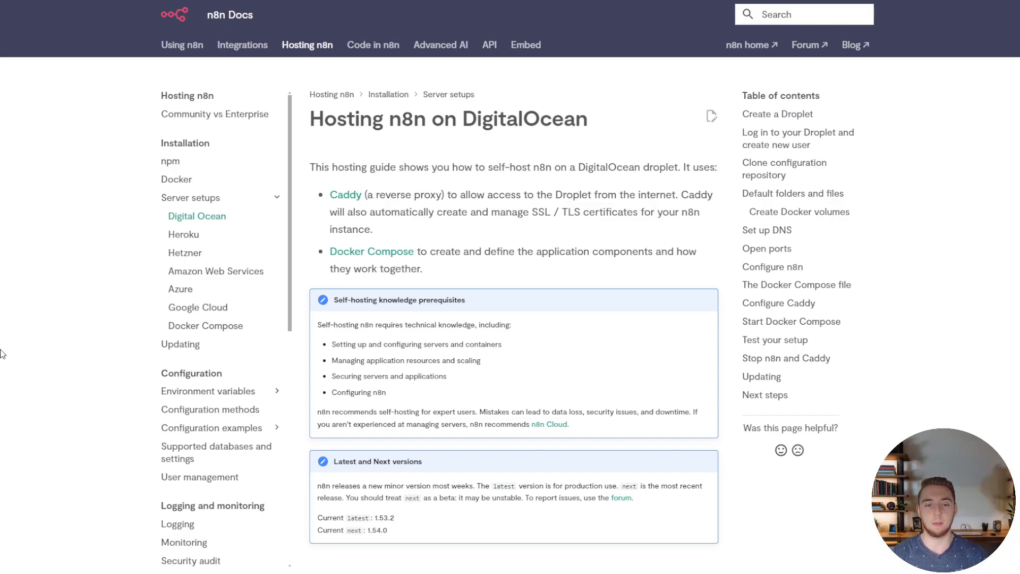
pyautogui.scroll(-3)
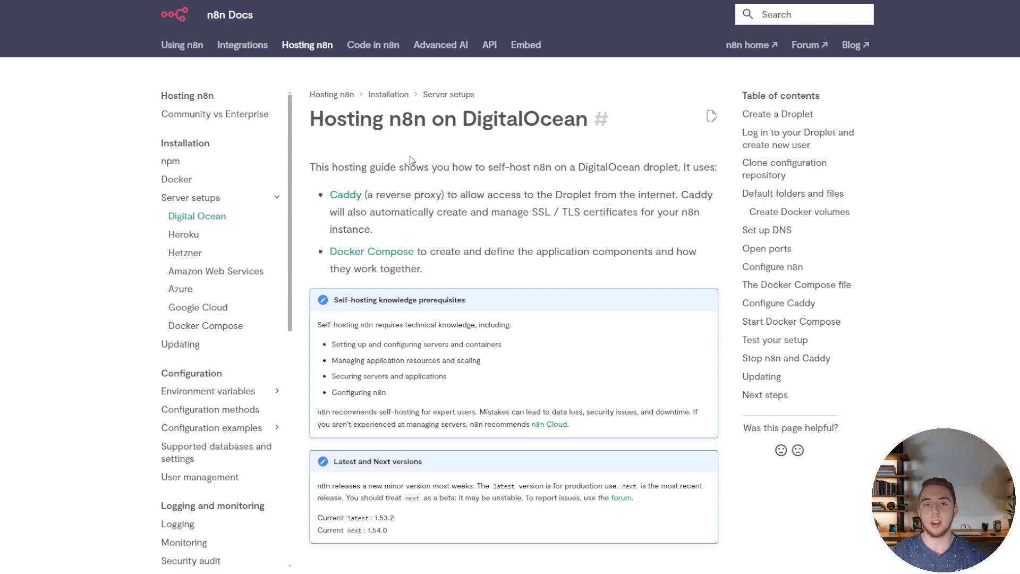
pyautogui.scroll(-3)
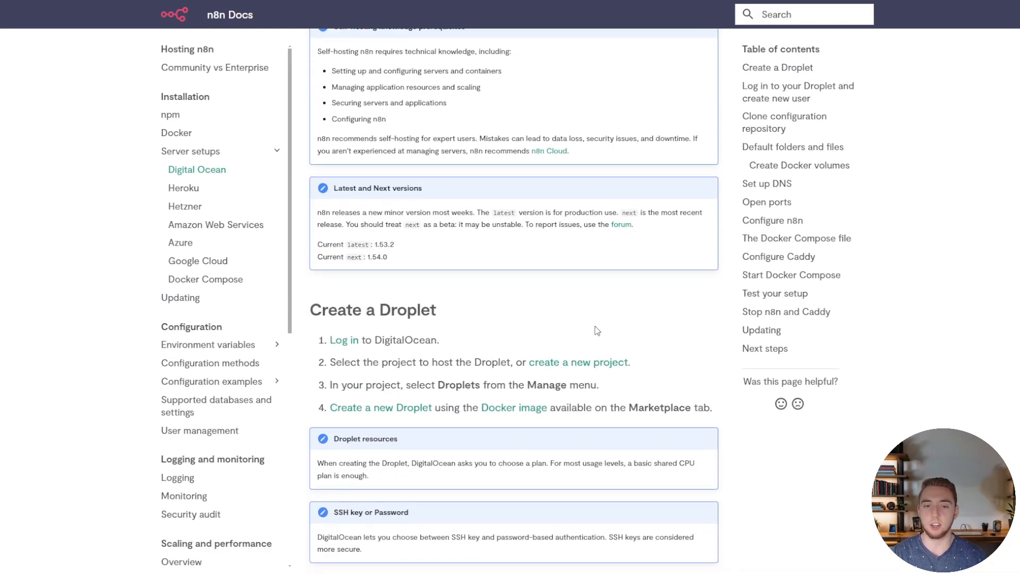
pyautogui.scroll(-3)
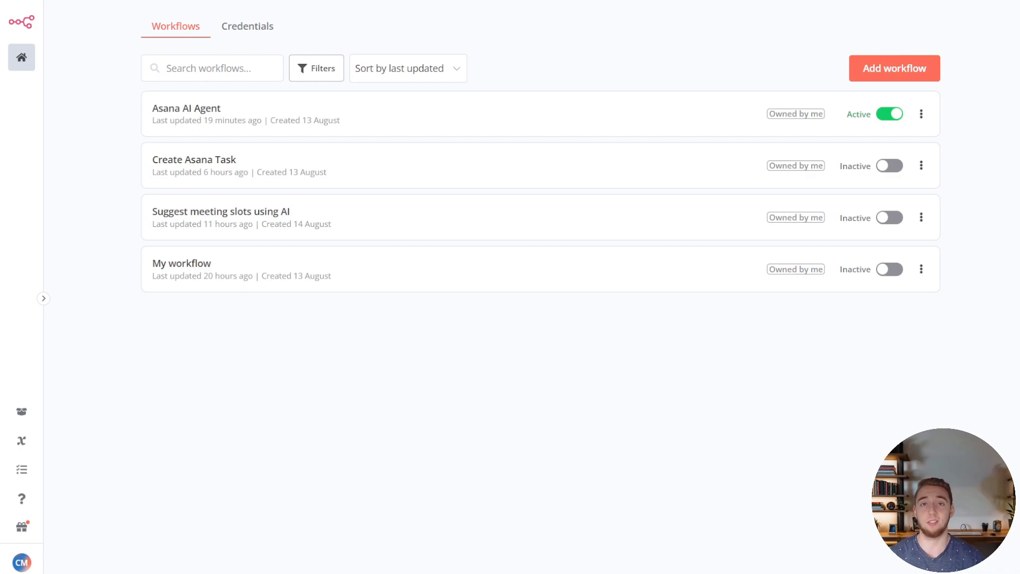
pyautogui.moveTo(207, 34)
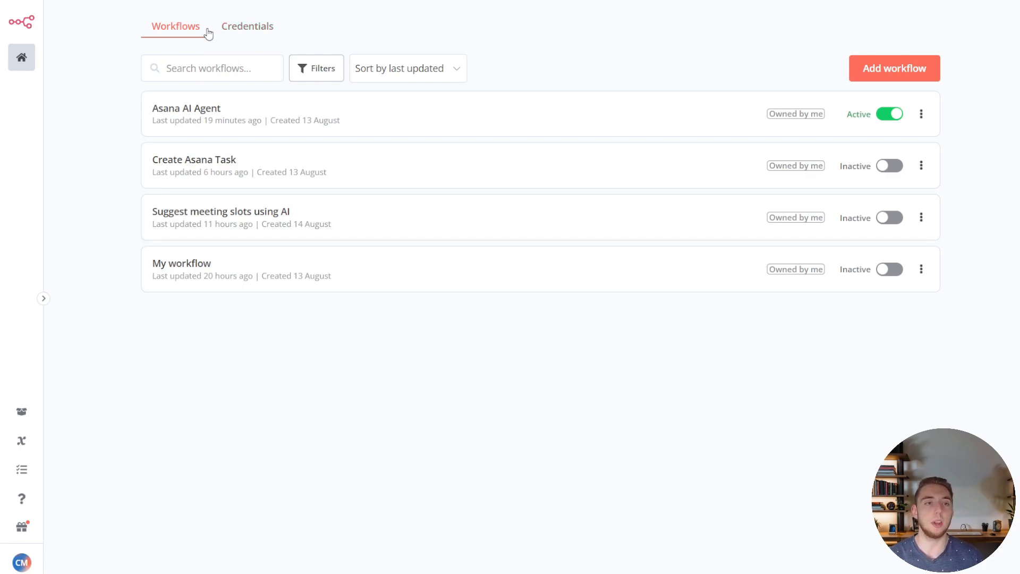
pyautogui.moveTo(434, 31)
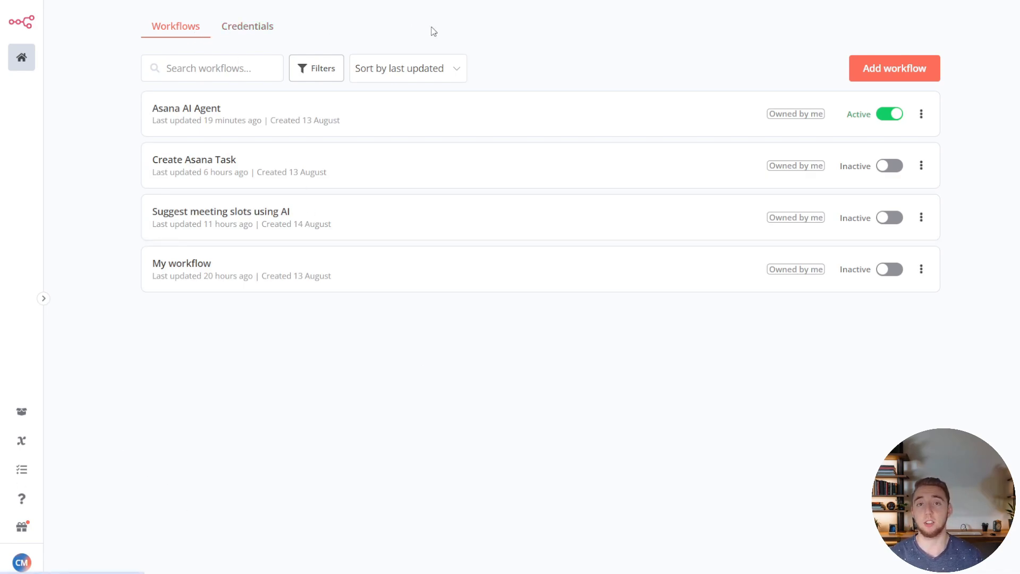
pyautogui.moveTo(526, 42)
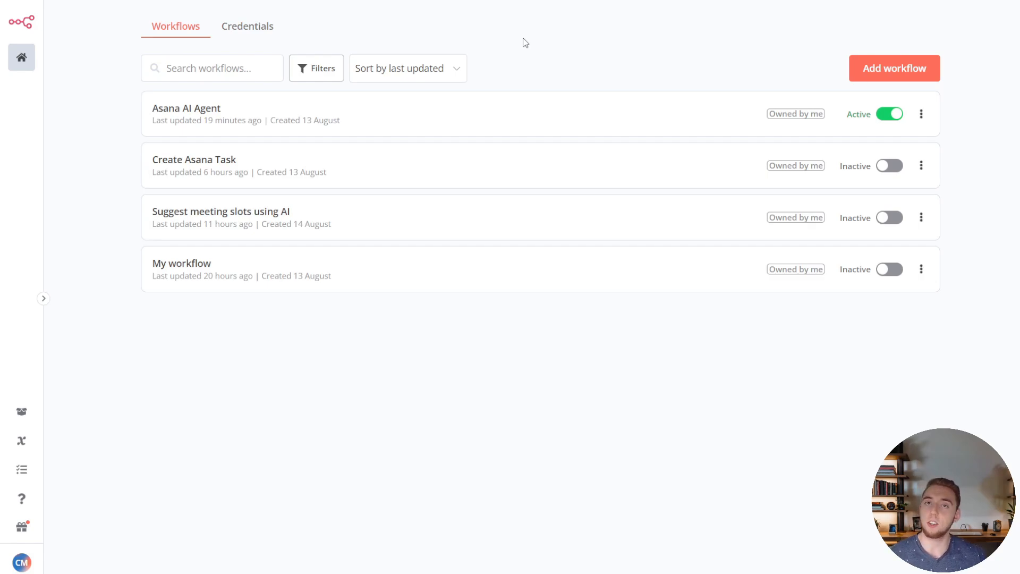
pyautogui.moveTo(480, 62)
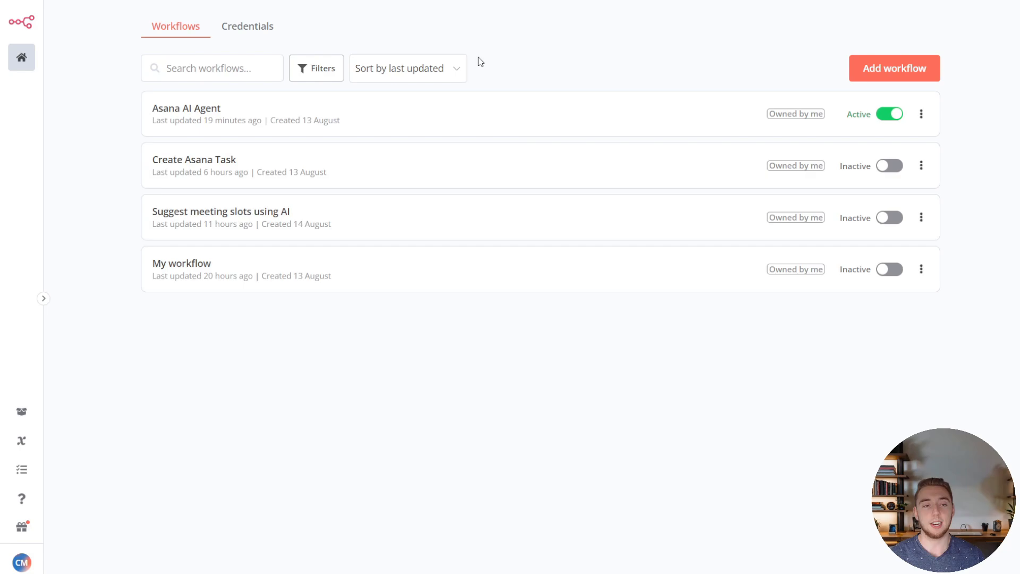
pyautogui.moveTo(236, 159)
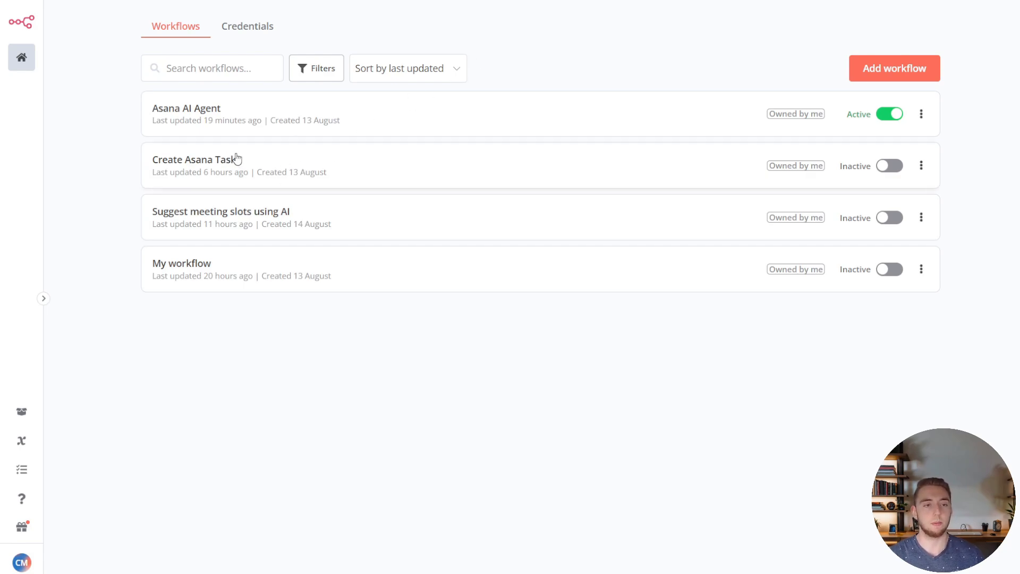
# Step: Open the Create Asana Task workflow from the workflows list
pyautogui.click(193, 159)
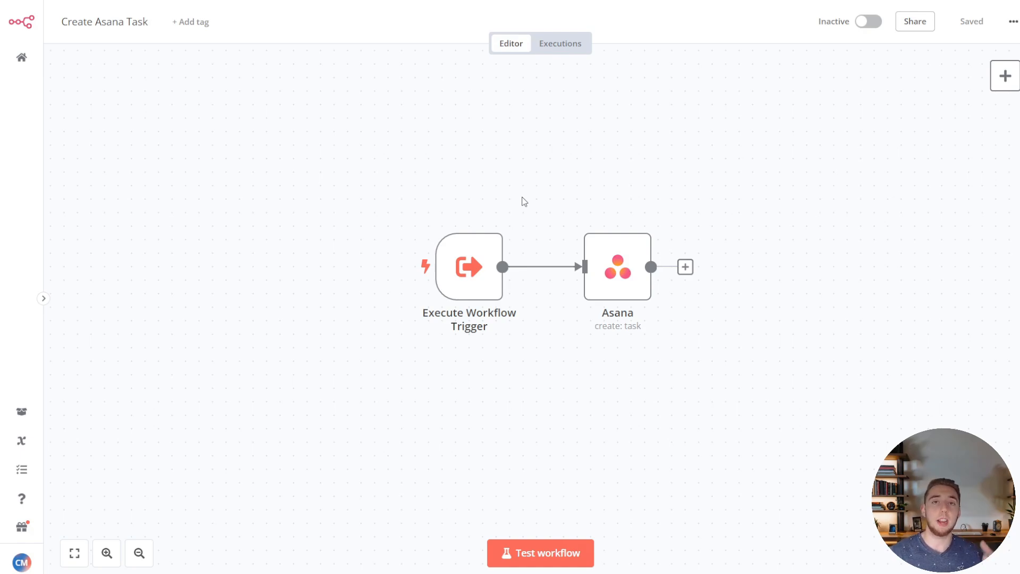
pyautogui.moveTo(468, 265)
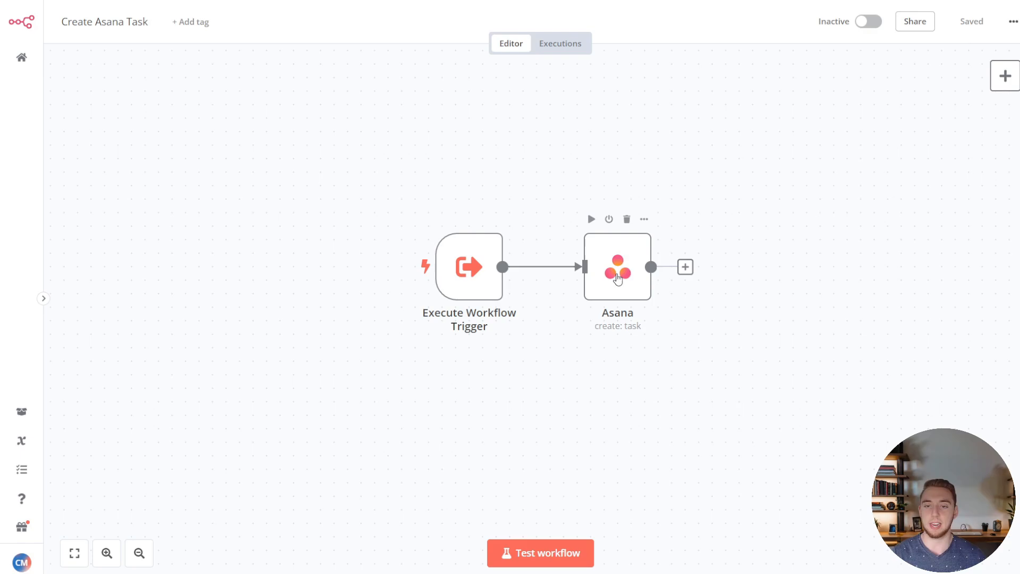
pyautogui.moveTo(634, 265)
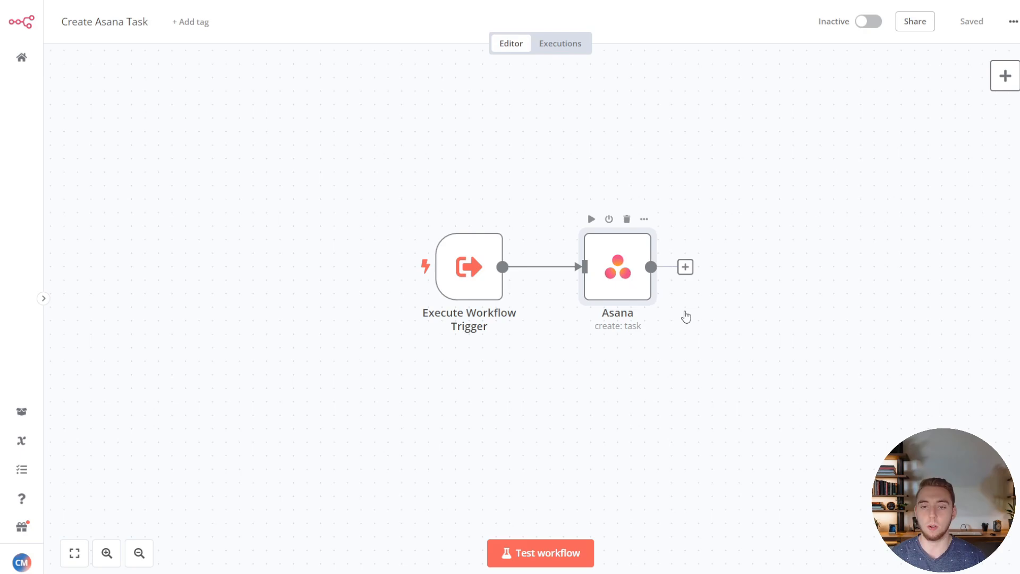
# Step: Open the Asana create-task node's configuration
pyautogui.doubleClick(616, 267)
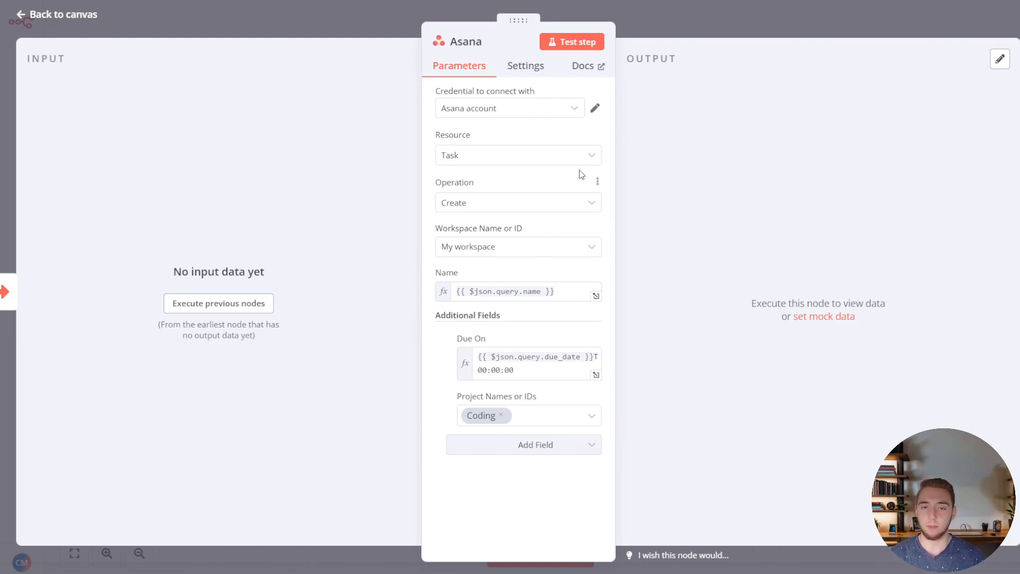
pyautogui.moveTo(477, 85)
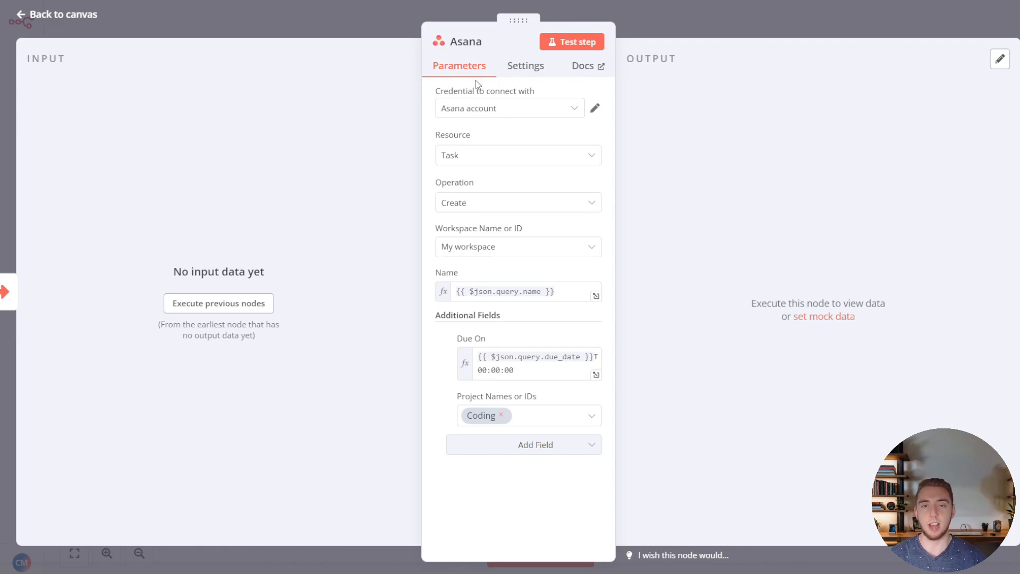
# Step: Review the Asana node's Settings and start a new Asana Access Token credential
pyautogui.click(525, 64)
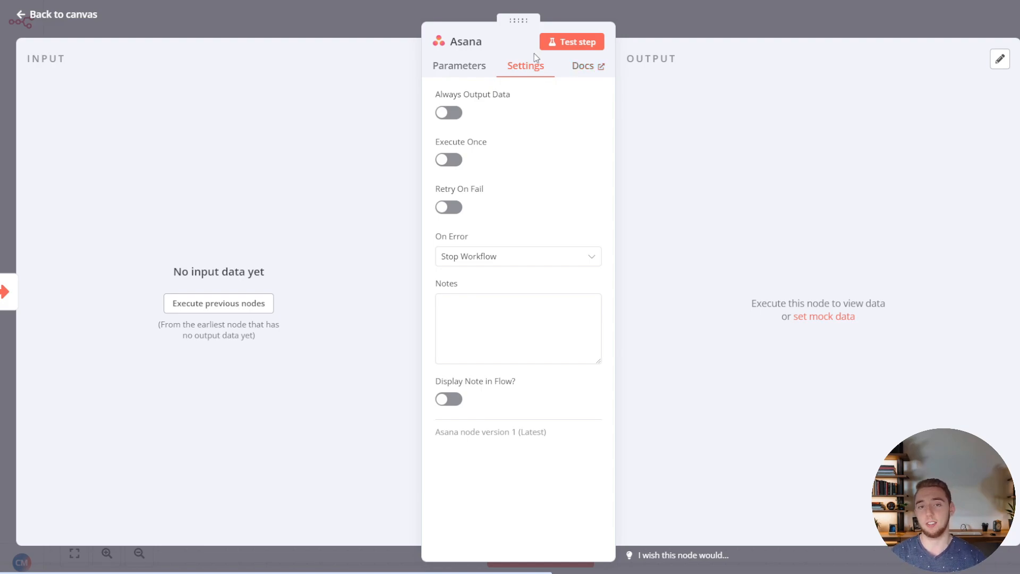
pyautogui.click(459, 65)
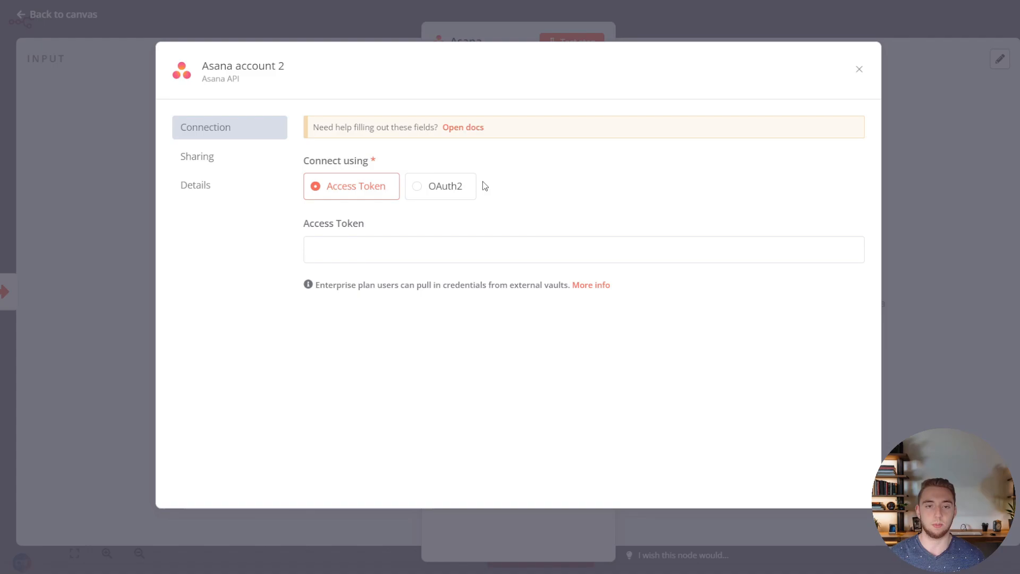
pyautogui.moveTo(463, 123)
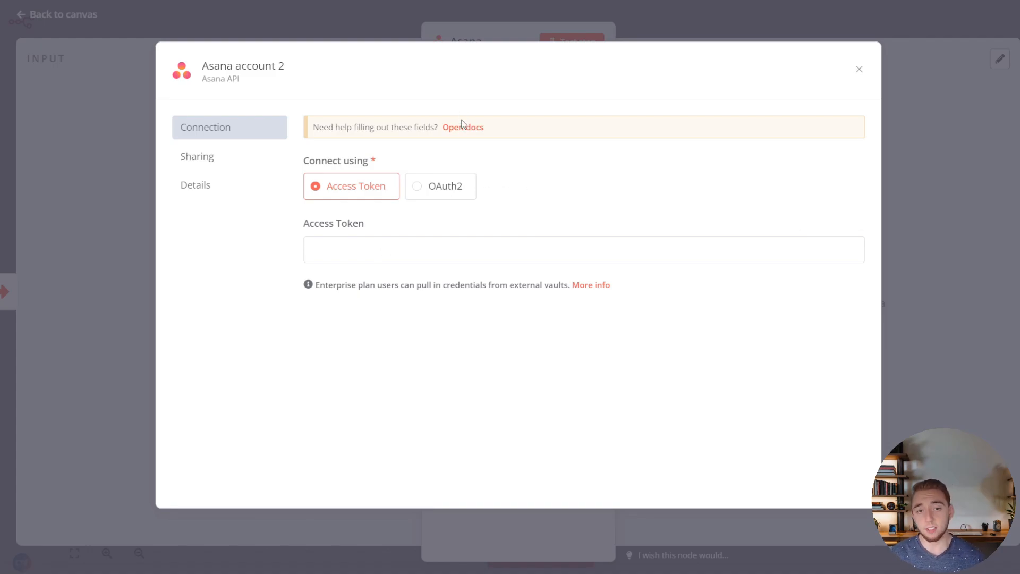
pyautogui.moveTo(467, 134)
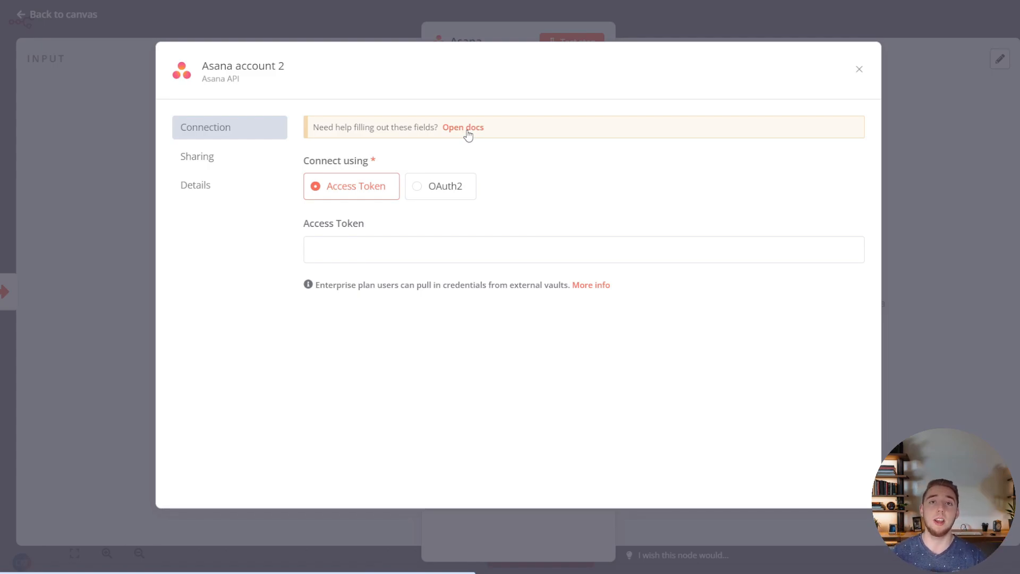
# Step: Open the documentation for Asana credentials
pyautogui.click(858, 69)
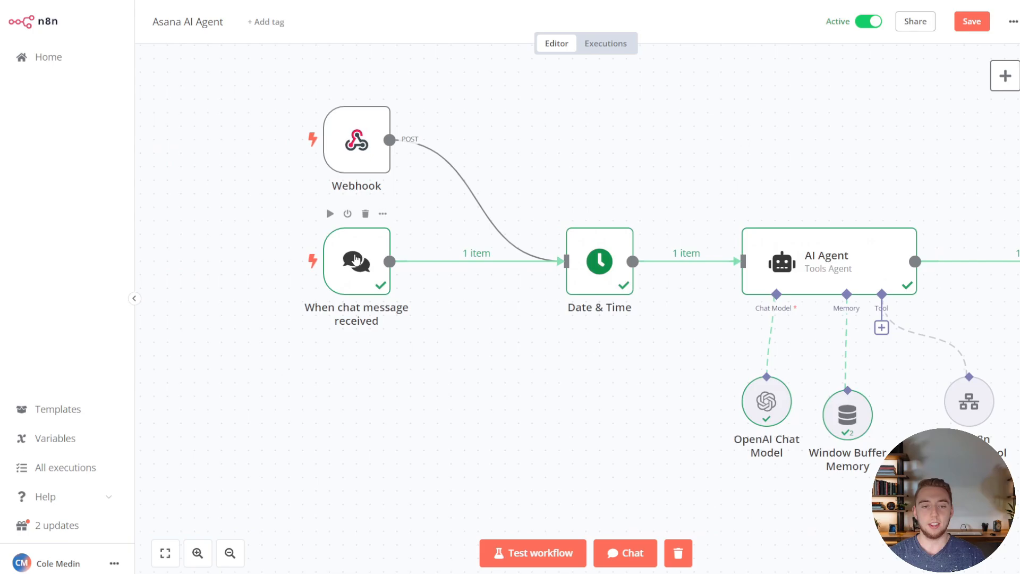
pyautogui.click(533, 553)
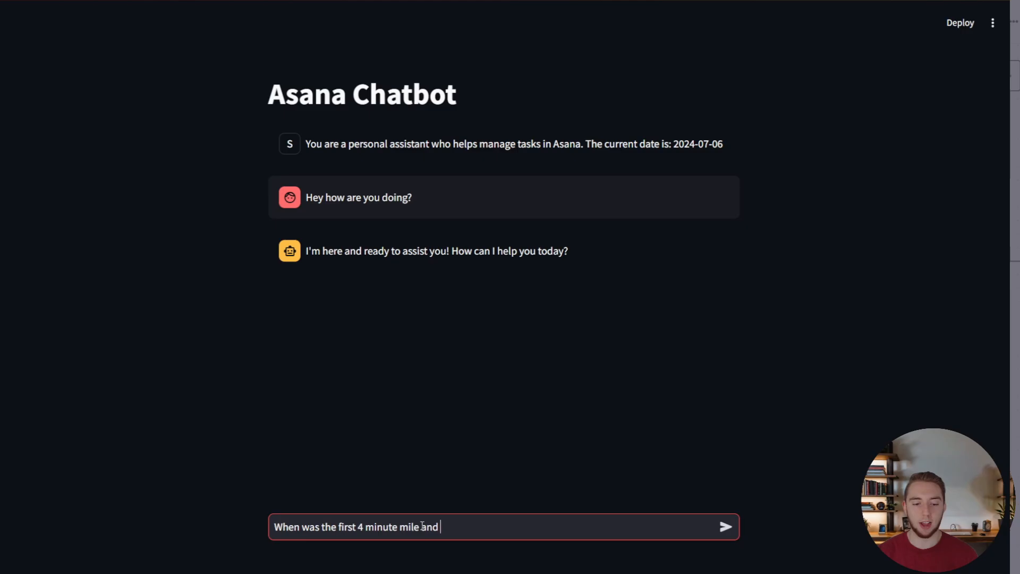
pyautogui.click(726, 527)
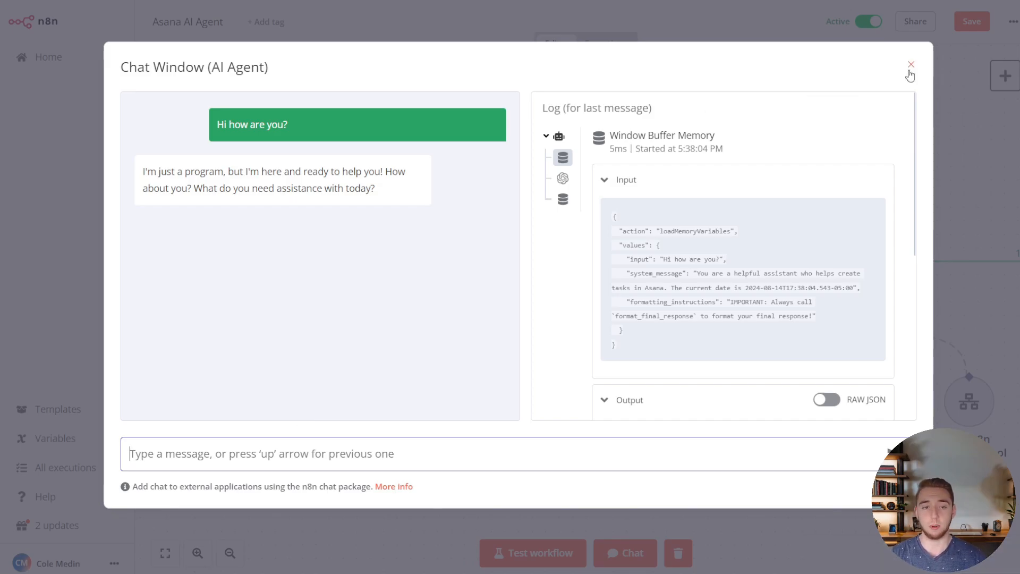
pyautogui.click(910, 65)
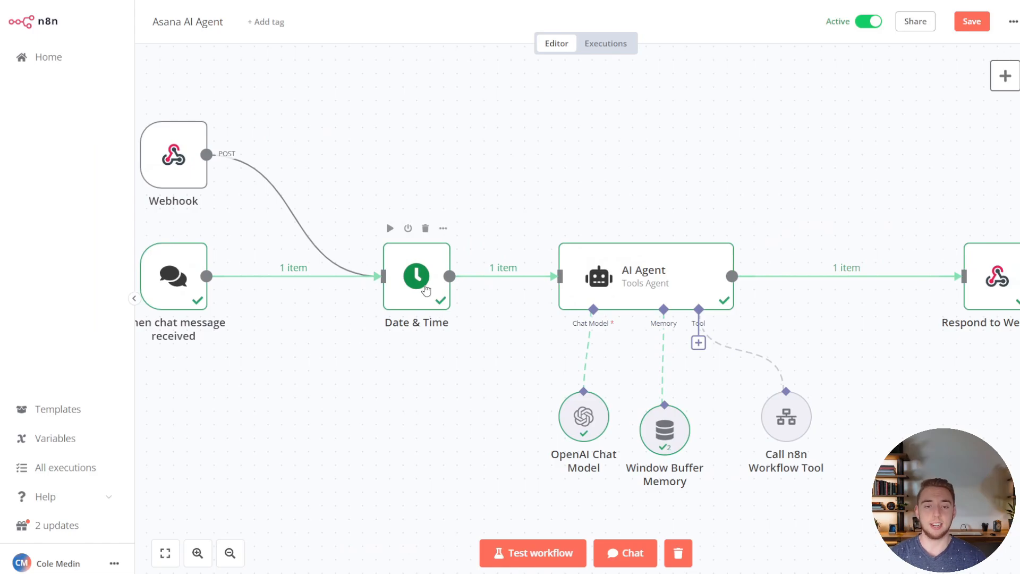
pyautogui.doubleClick(416, 277)
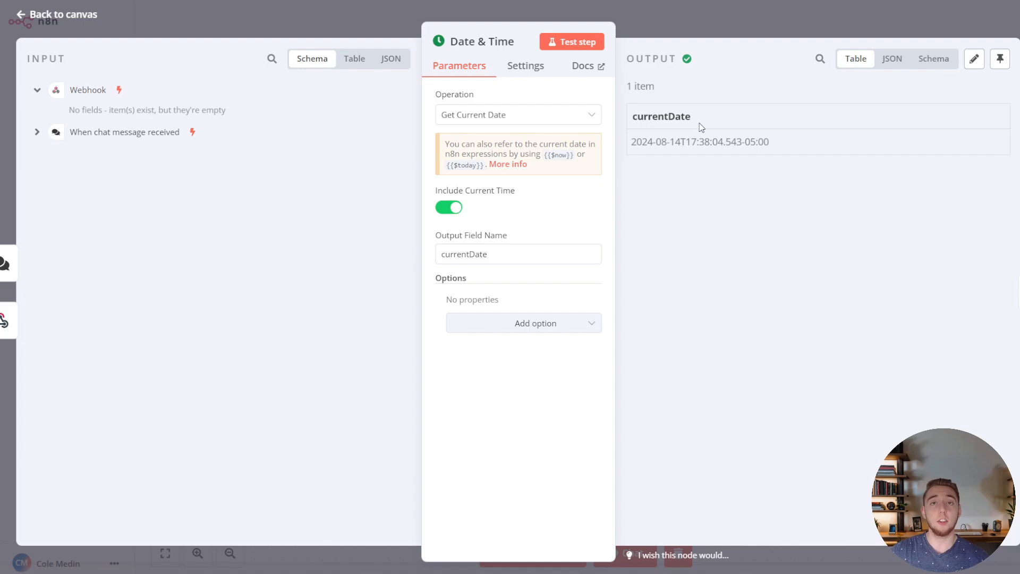
pyautogui.moveTo(107, 24)
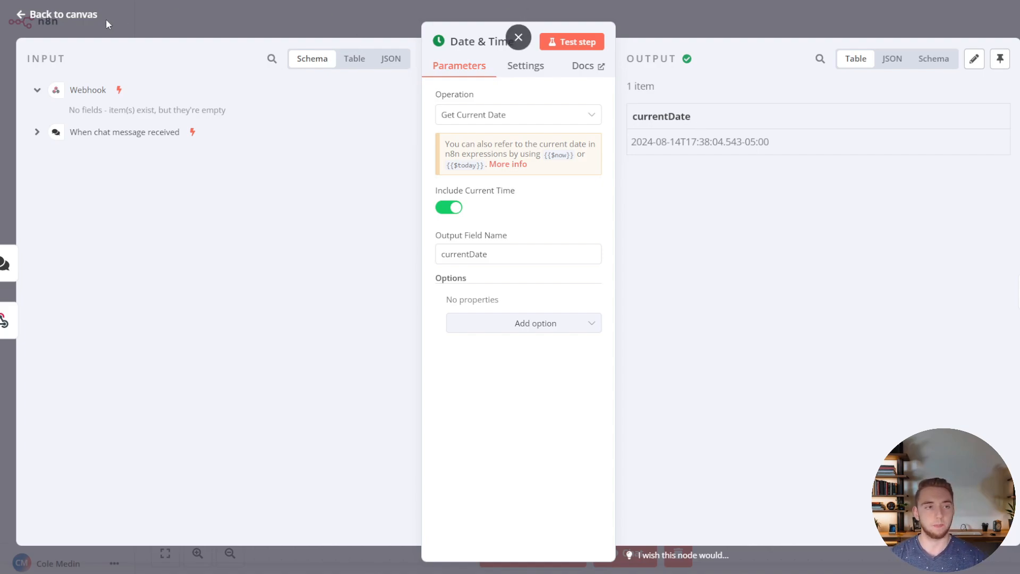
pyautogui.click(518, 37)
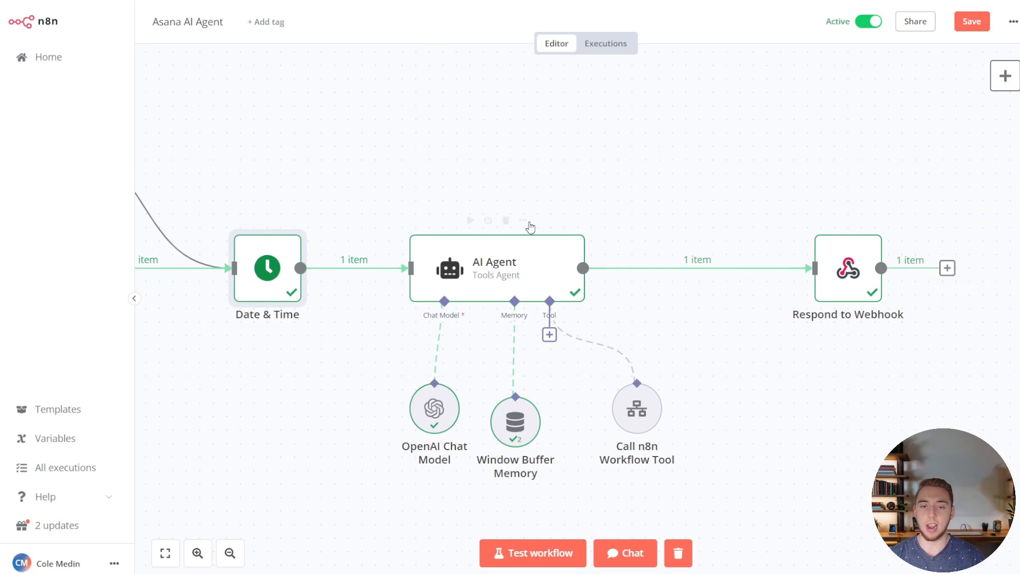
pyautogui.moveTo(539, 253)
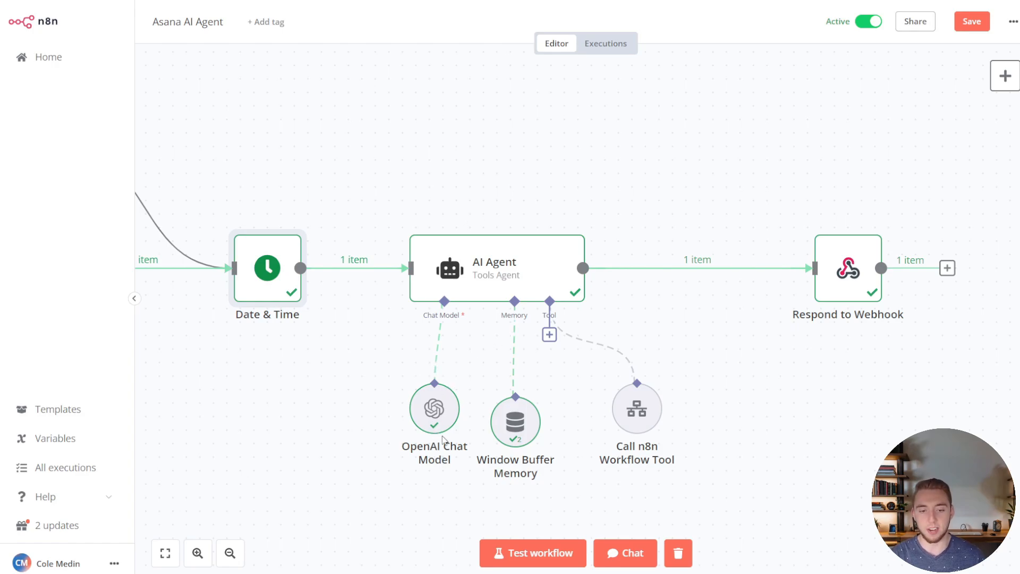
pyautogui.doubleClick(434, 408)
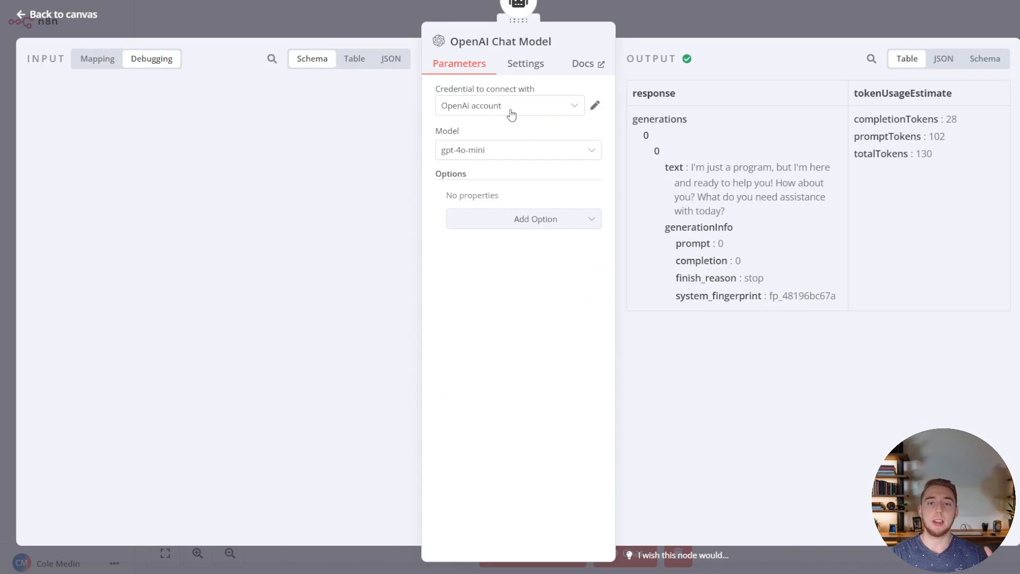
pyautogui.click(54, 14)
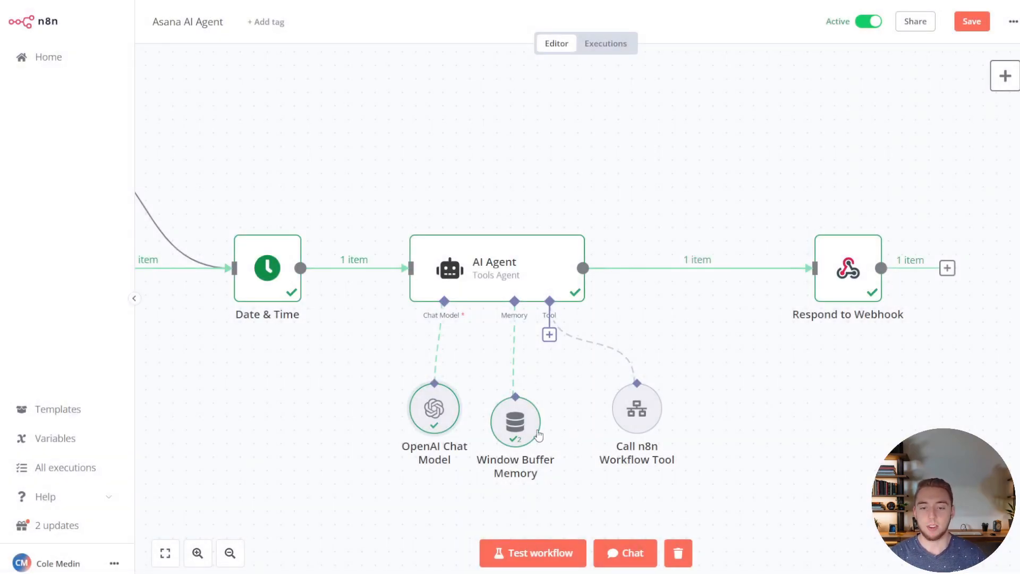
pyautogui.doubleClick(515, 423)
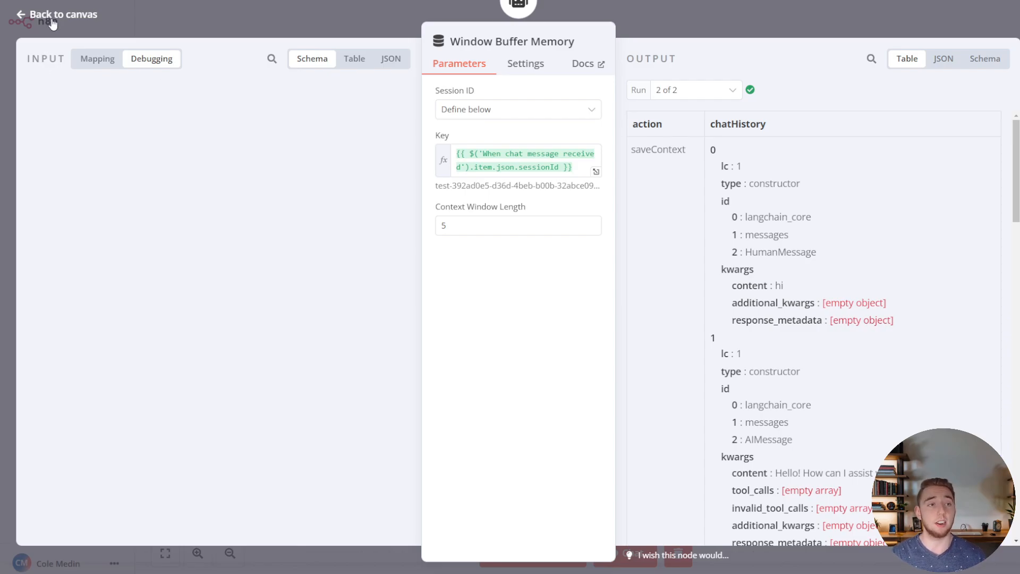
pyautogui.click(62, 14)
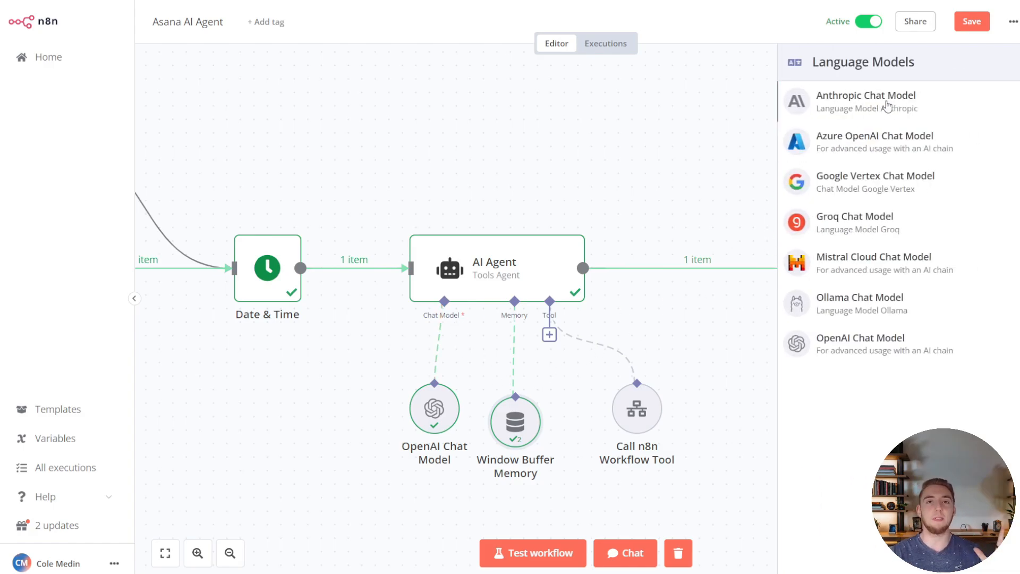
pyautogui.moveTo(875, 222)
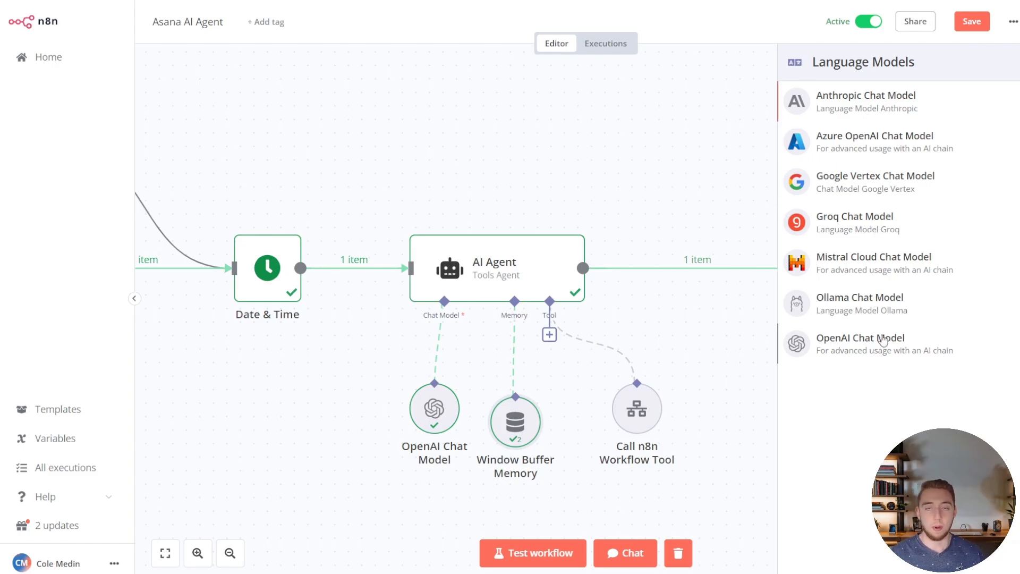
pyautogui.moveTo(880, 332)
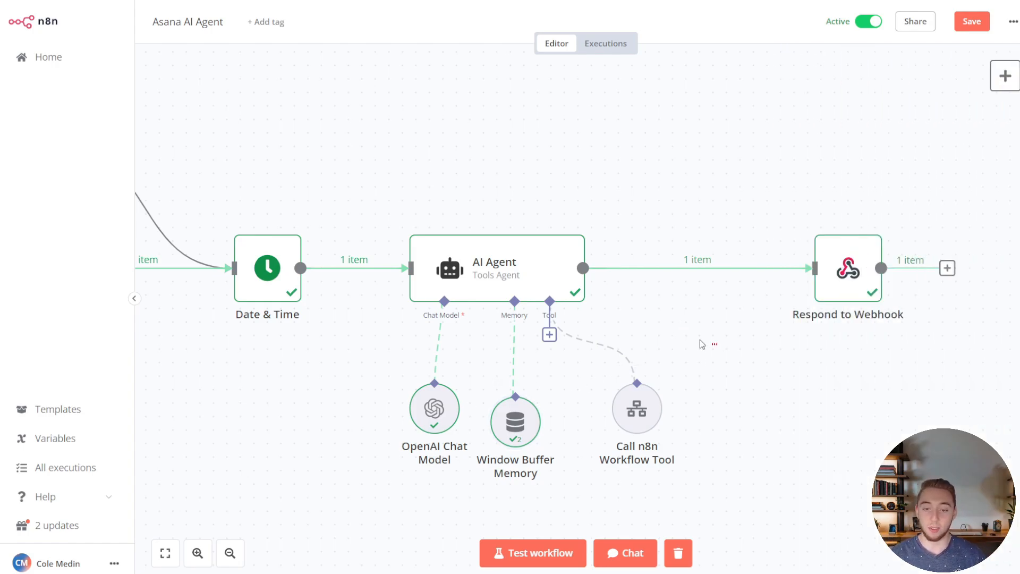
pyautogui.moveTo(636, 405)
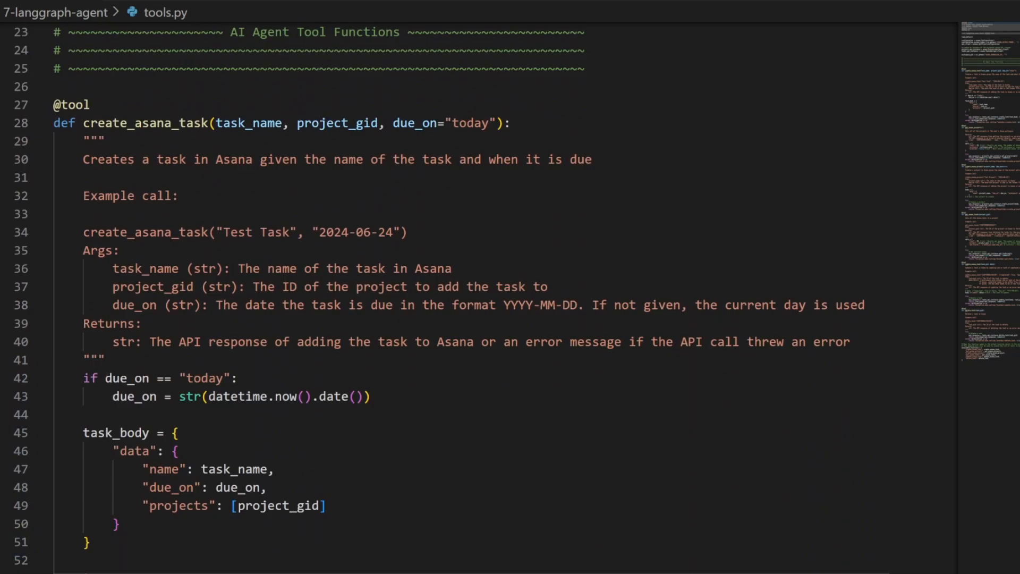
pyautogui.scroll(-3)
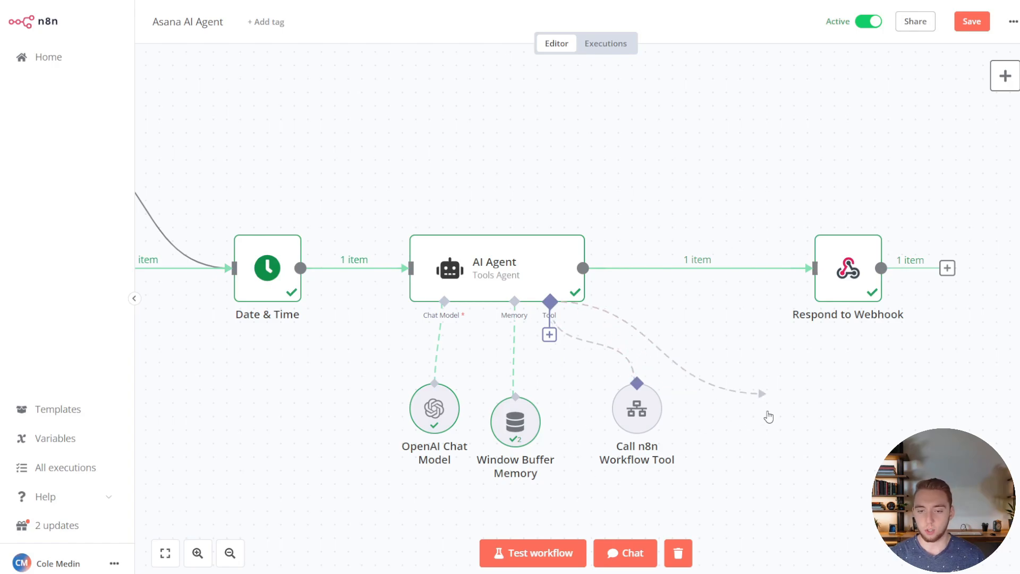
# Step: Review the Asana tool's Name, Description, Workflow ID and permalink_url return field
pyautogui.doubleClick(637, 408)
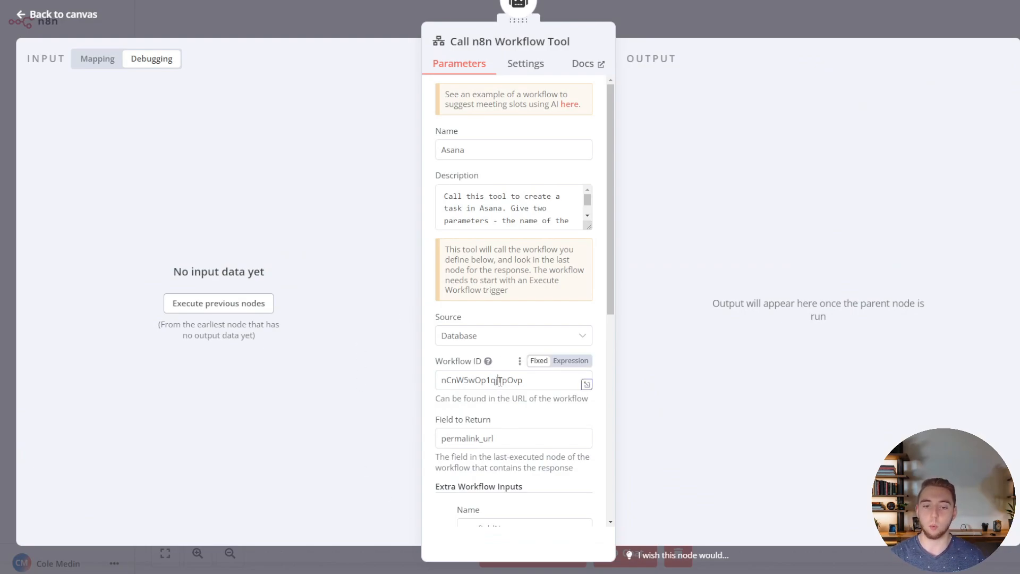
pyautogui.click(513, 379)
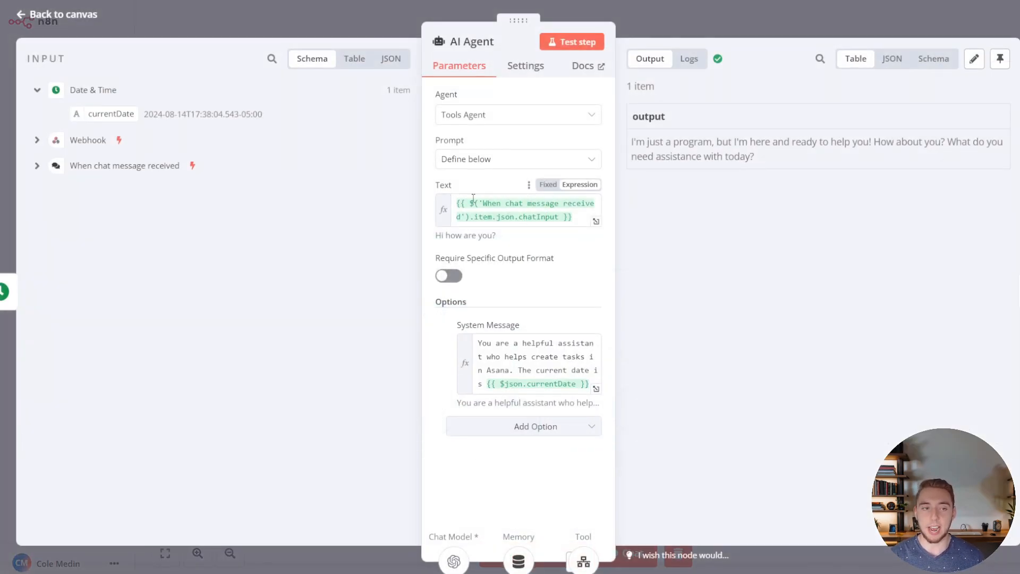
pyautogui.moveTo(527, 203)
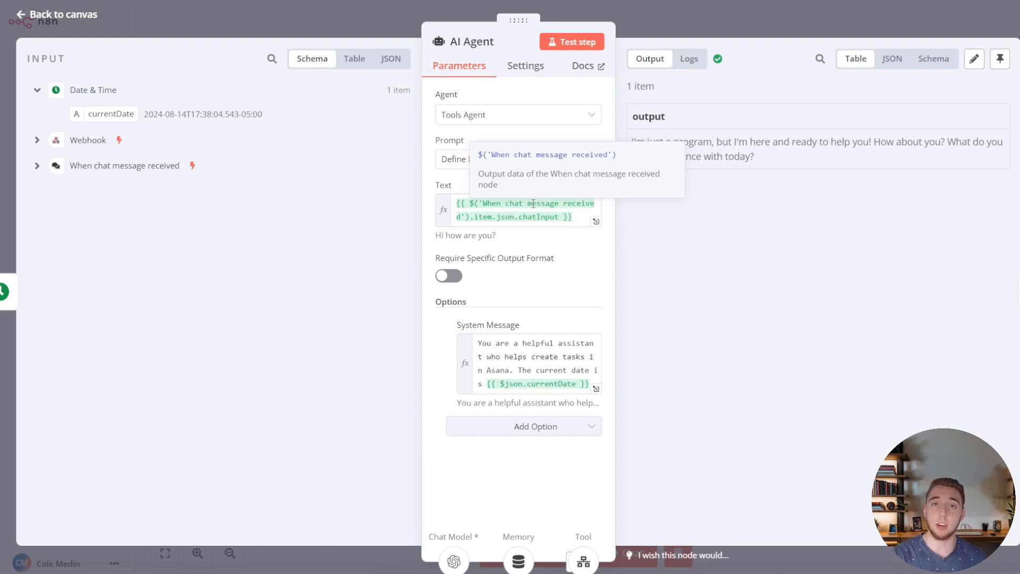
pyautogui.moveTo(52, 171)
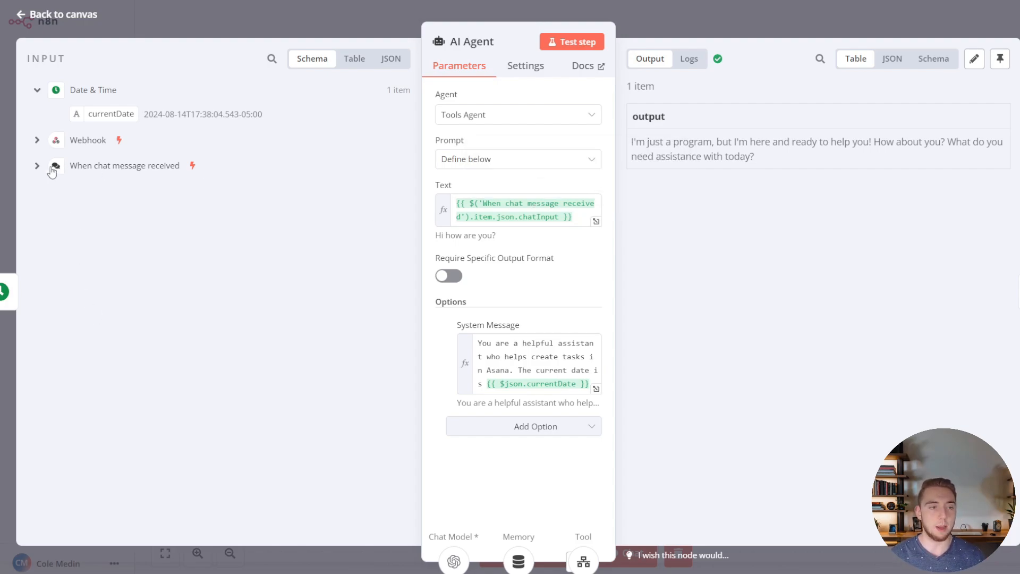
# Step: Review the AI Agent's settings, prompt and system message, then return to the canvas
pyautogui.click(37, 166)
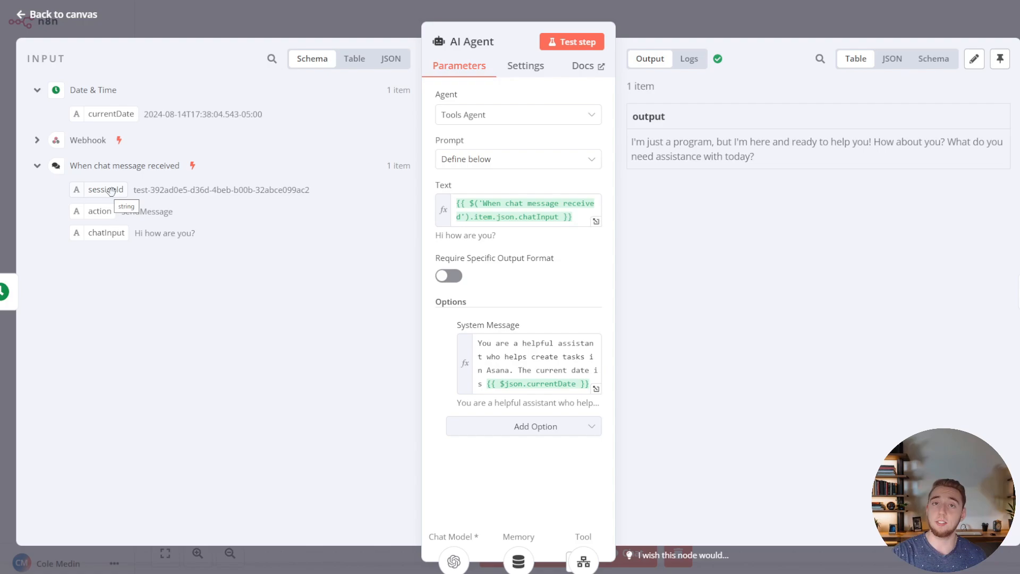
pyautogui.moveTo(81, 116)
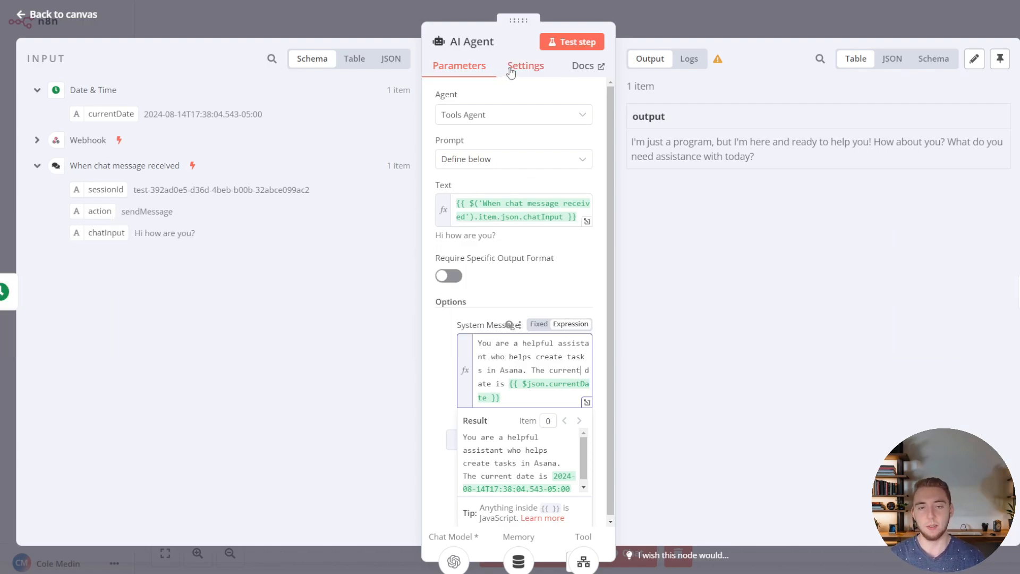
pyautogui.click(526, 66)
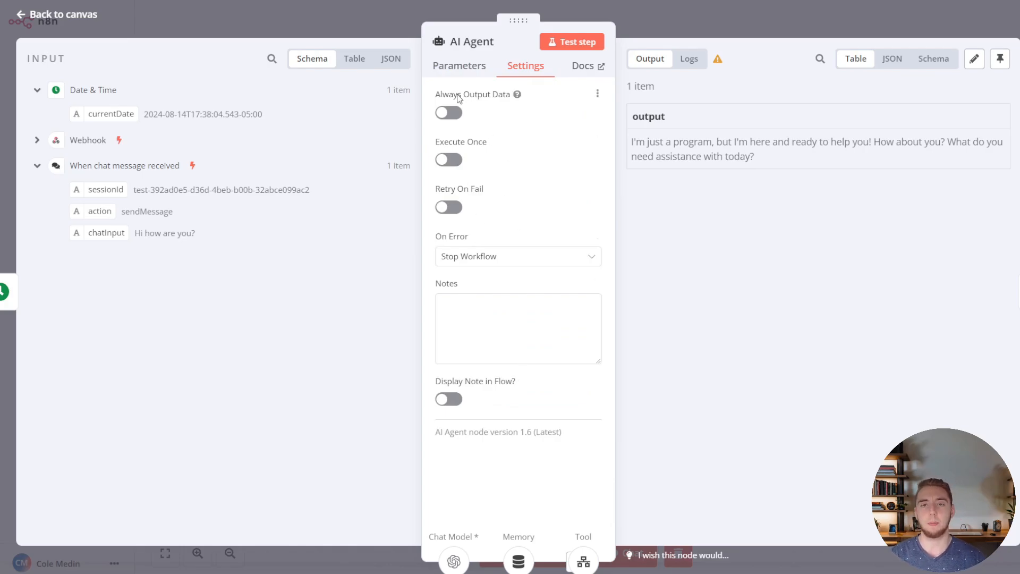
pyautogui.click(459, 65)
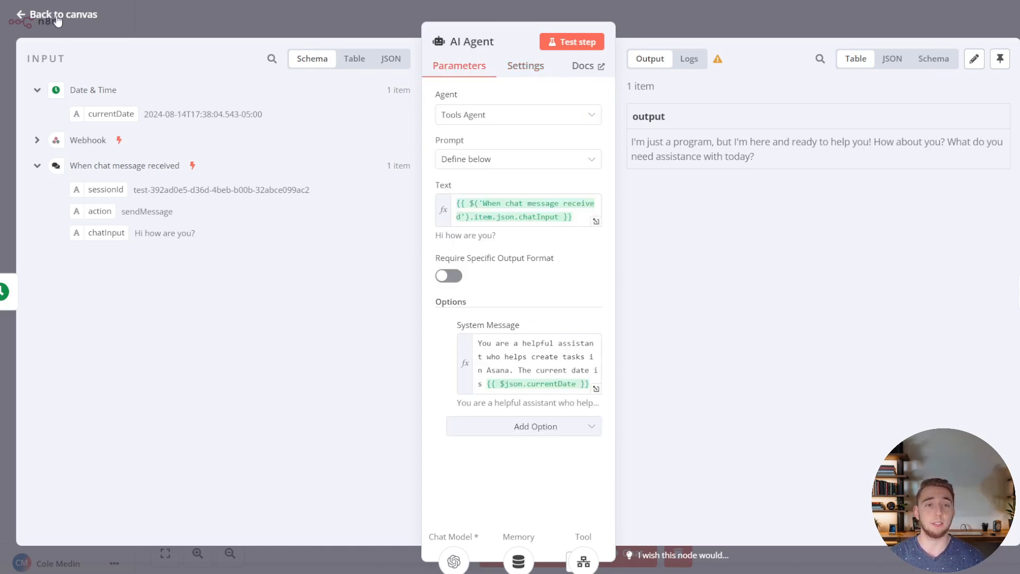
pyautogui.click(61, 14)
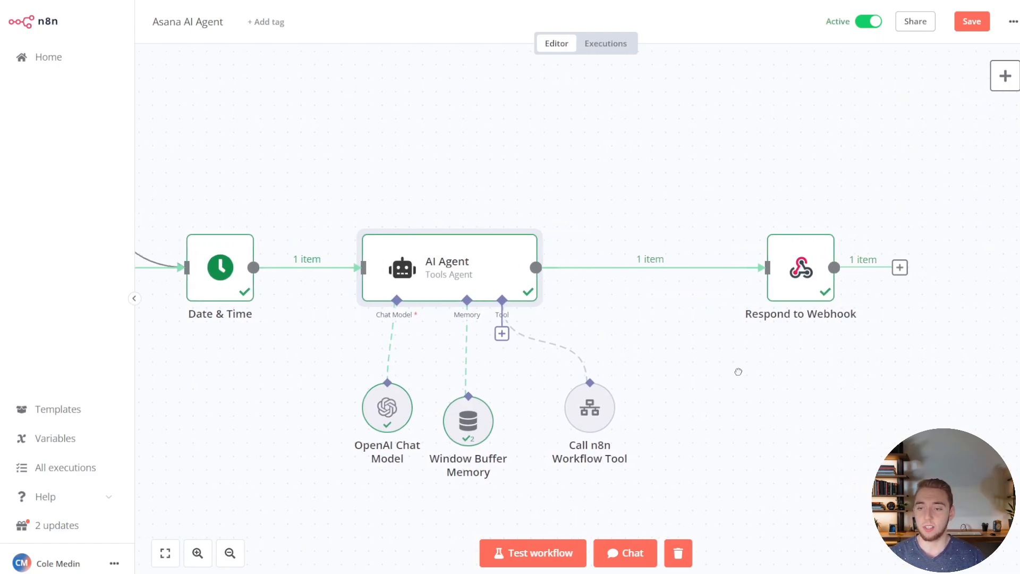
pyautogui.doubleClick(800, 268)
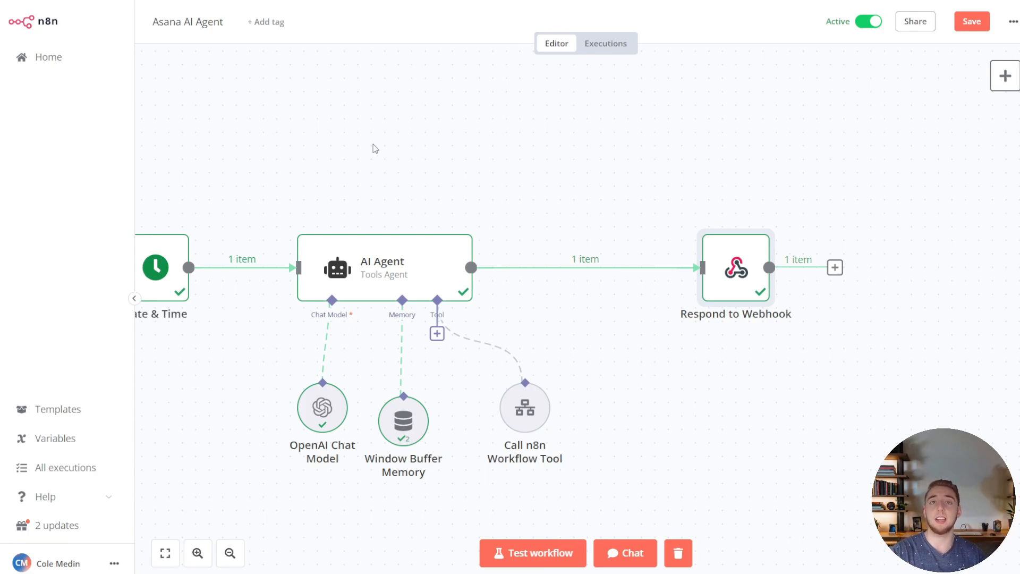
pyautogui.moveTo(417, 176)
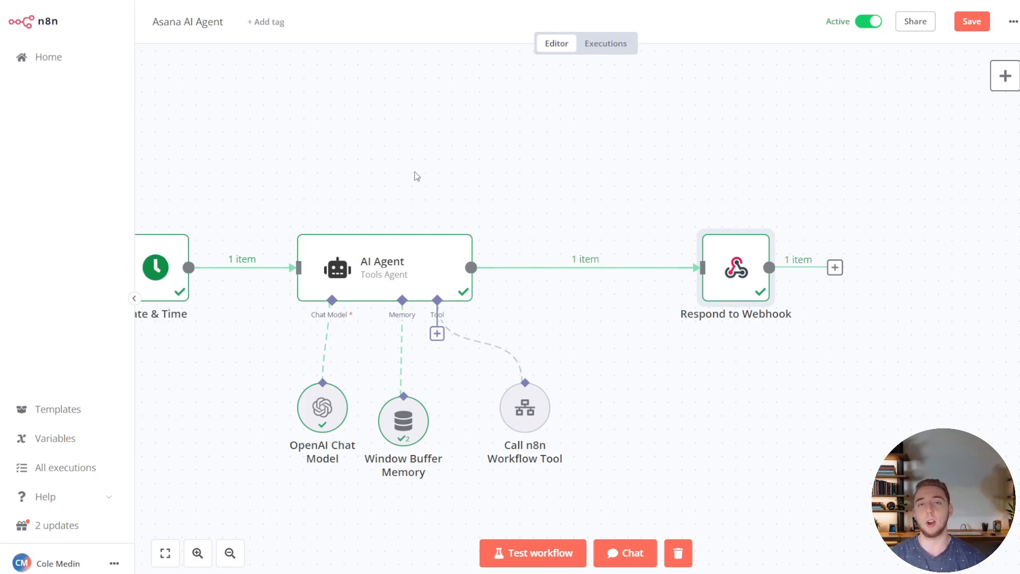
pyautogui.moveTo(416, 175); pyautogui.dragTo(494, 160)
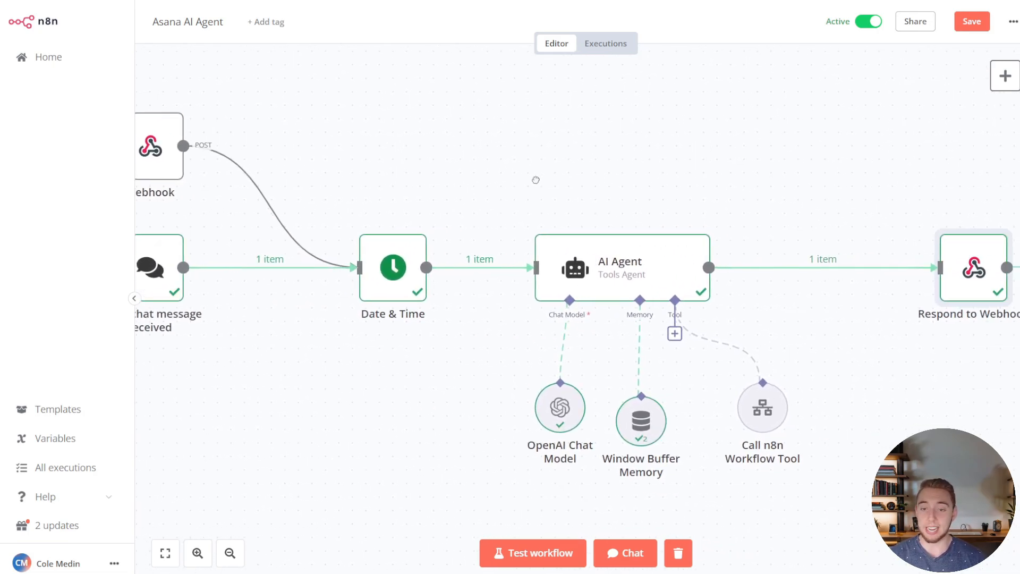
pyautogui.moveTo(544, 183)
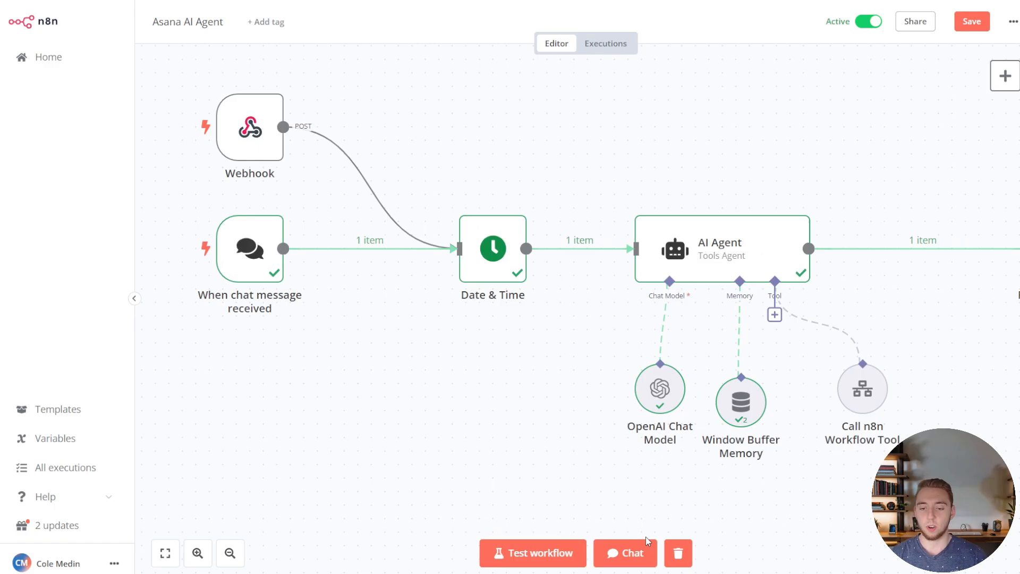
pyautogui.click(625, 553)
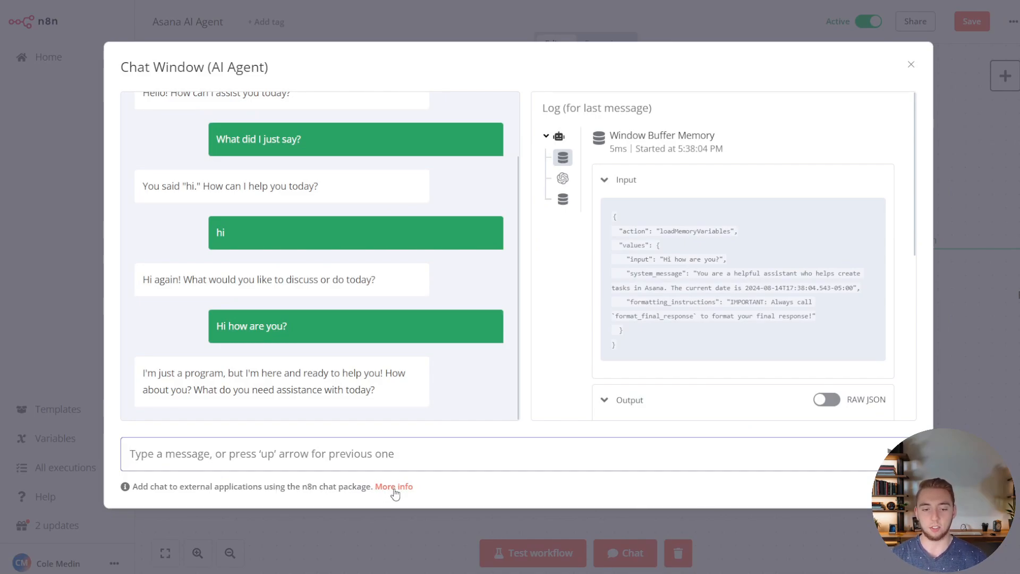
pyautogui.click(394, 486)
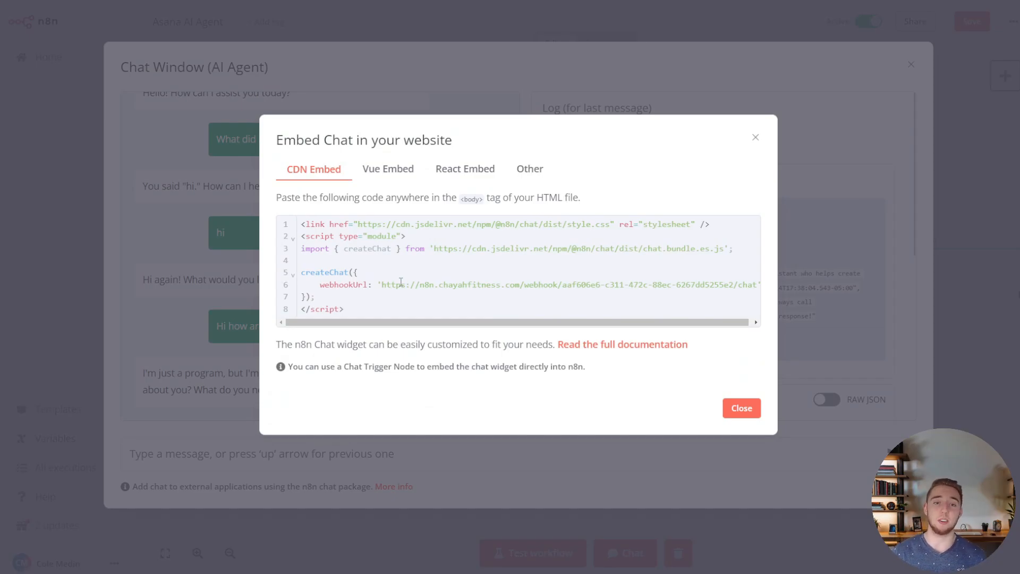
pyautogui.click(388, 124)
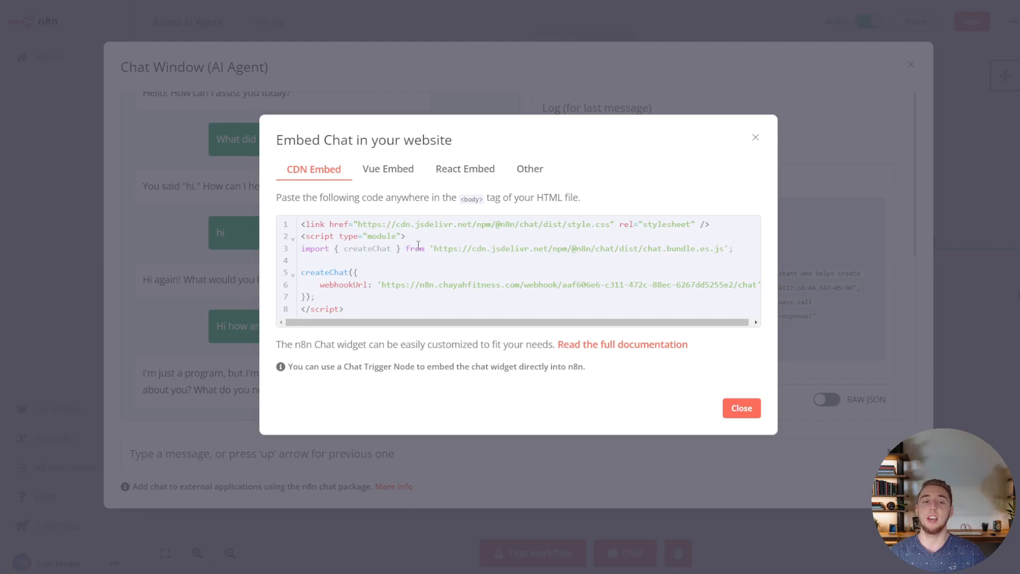
pyautogui.moveTo(763, 366)
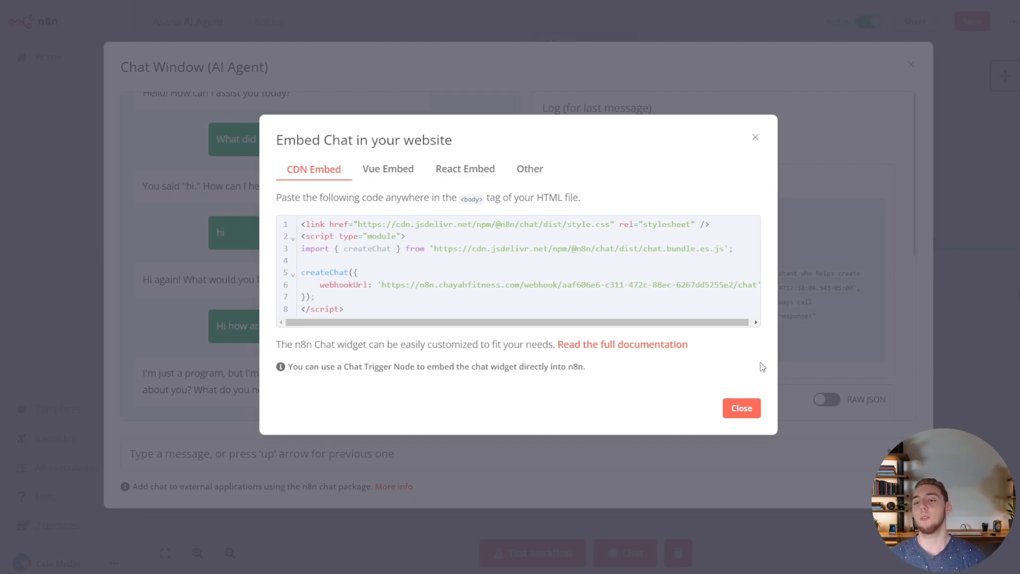
pyautogui.click(740, 408)
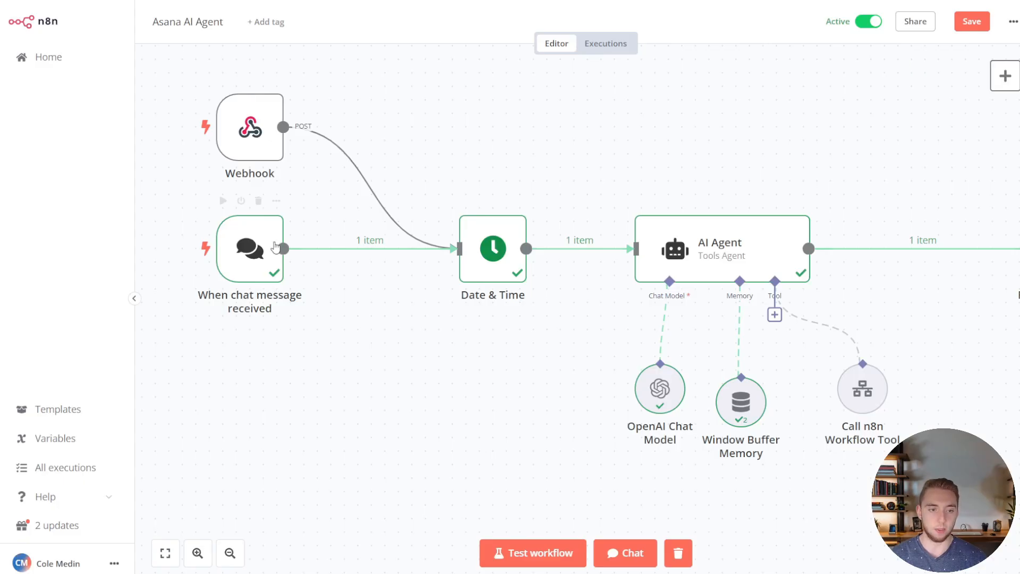
# Step: Turn on Make Chat Publicly Available for the When chat message received trigger
pyautogui.doubleClick(249, 249)
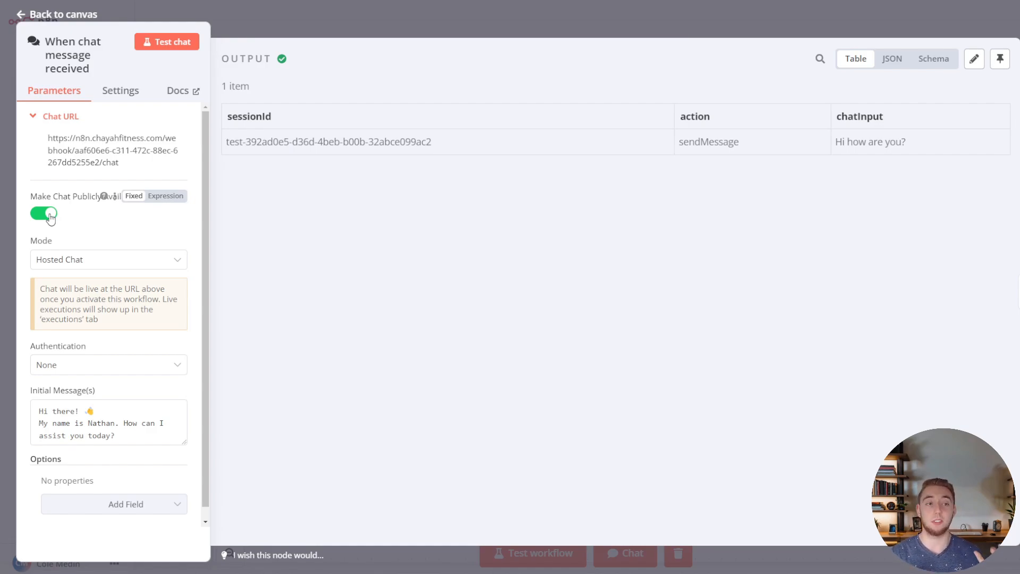
pyautogui.moveTo(89, 157)
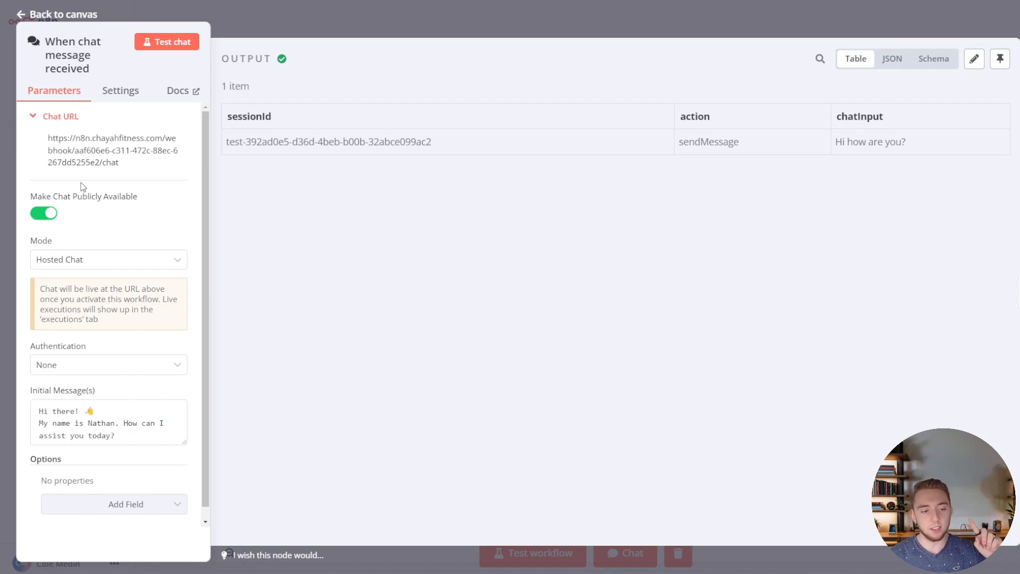
pyautogui.click(109, 365)
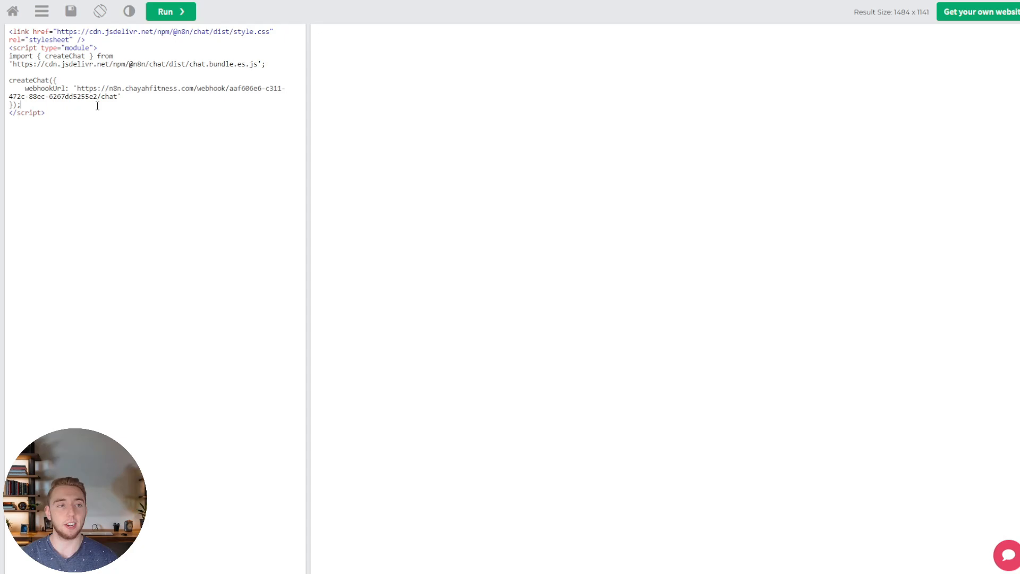
# Step: Run the embed code and ask the chat widget 'Cool, I need to bake cookies by Friday'
pyautogui.press('ctrl+a')
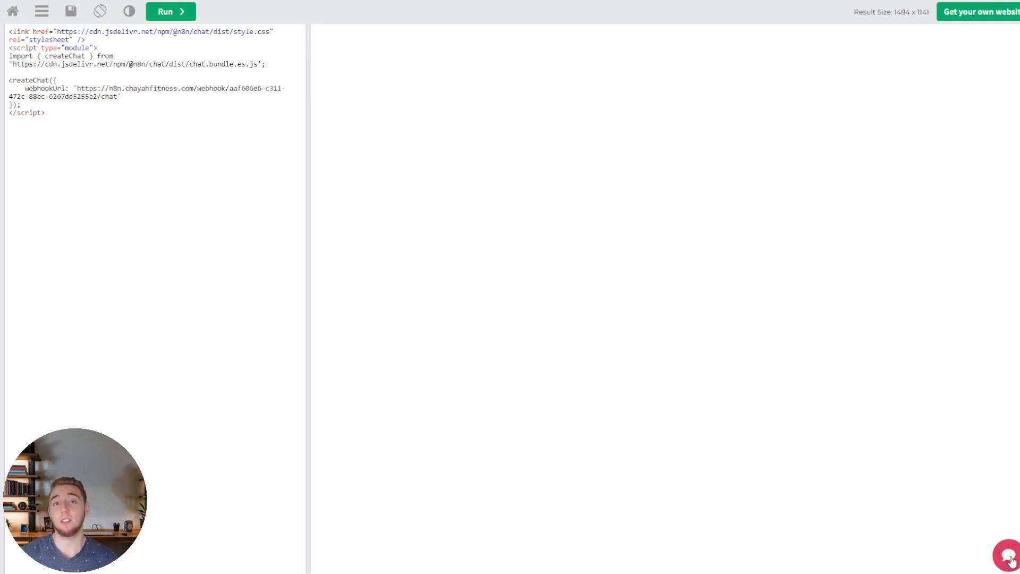
pyautogui.click(1009, 554)
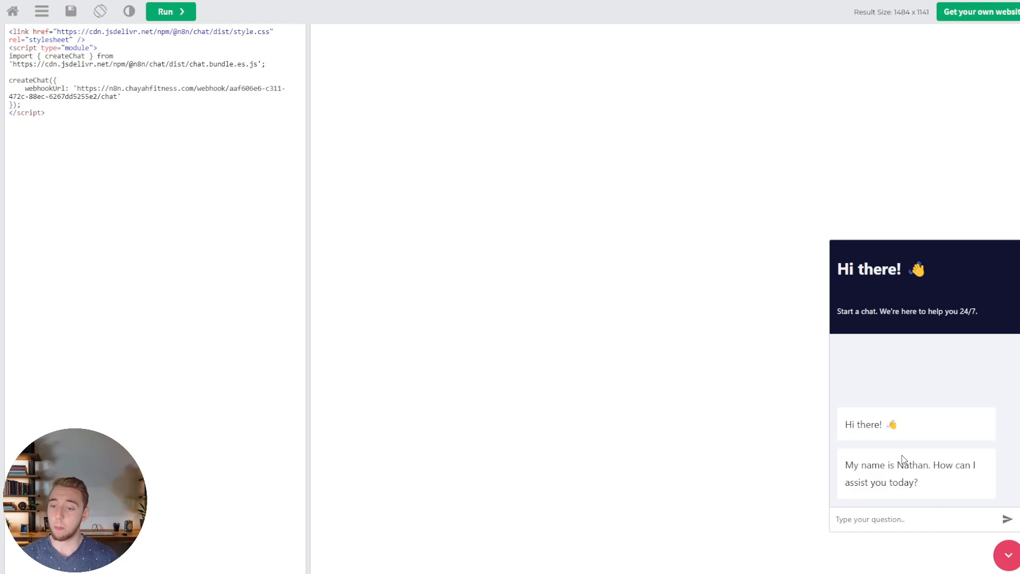
pyautogui.click(911, 518)
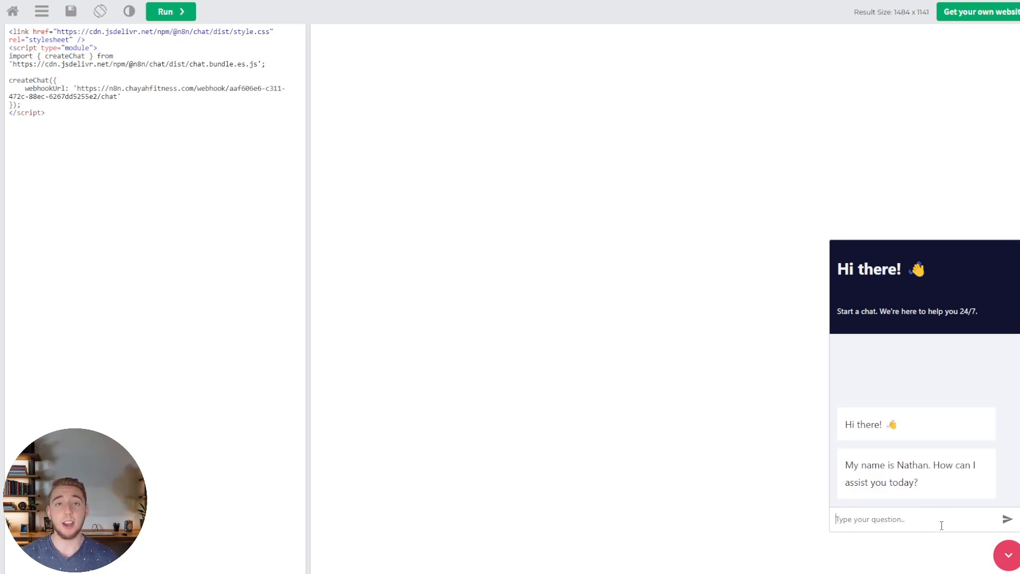
pyautogui.write('What')
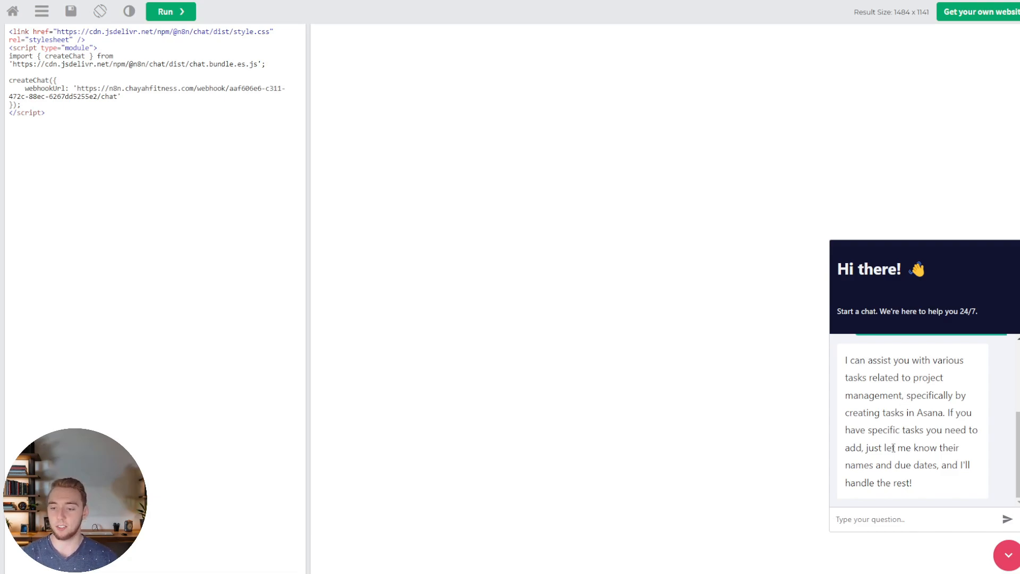
pyautogui.write('Cool, I need to')
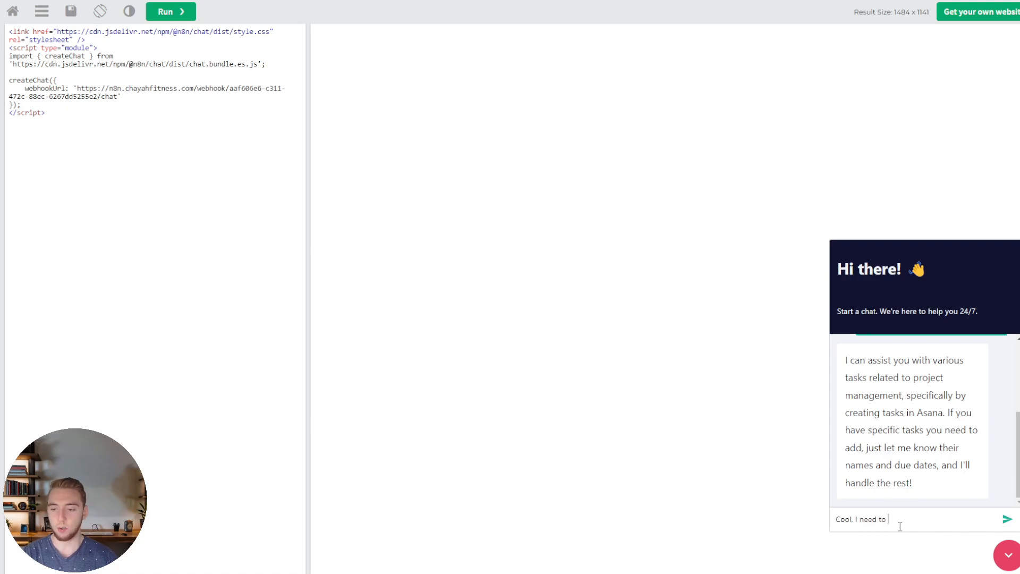
pyautogui.write('bake cookies b')
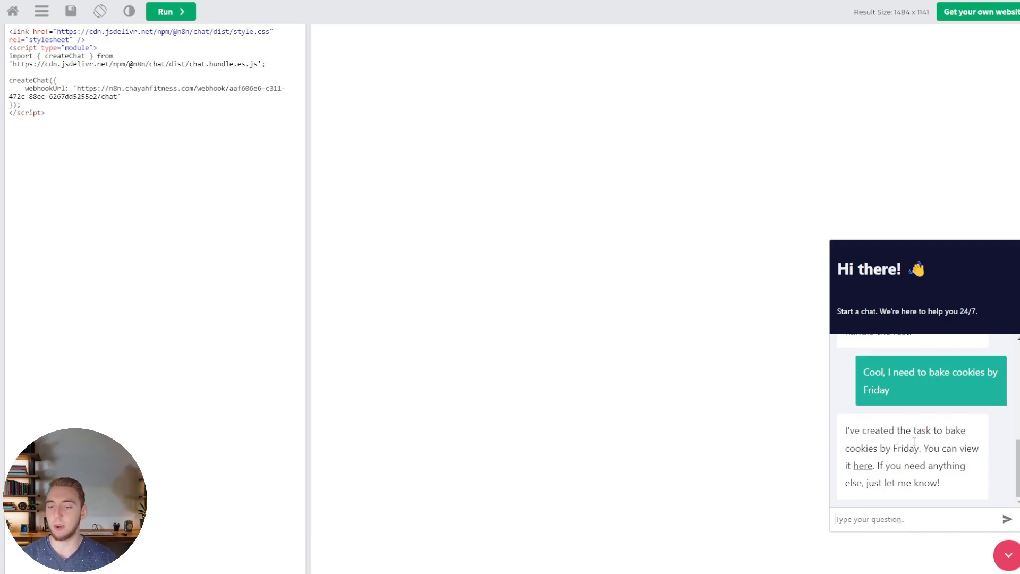
pyautogui.moveTo(860, 474)
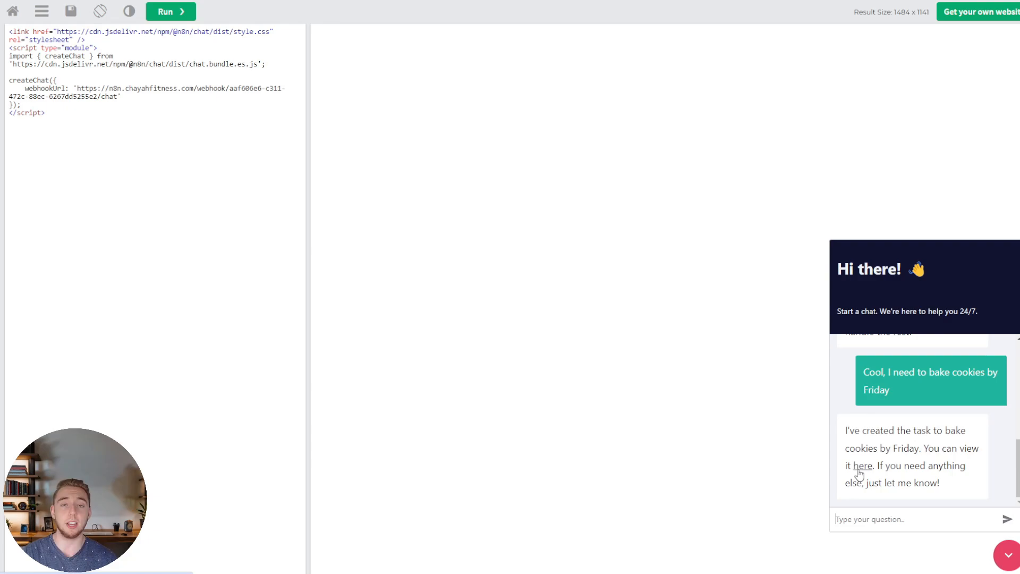